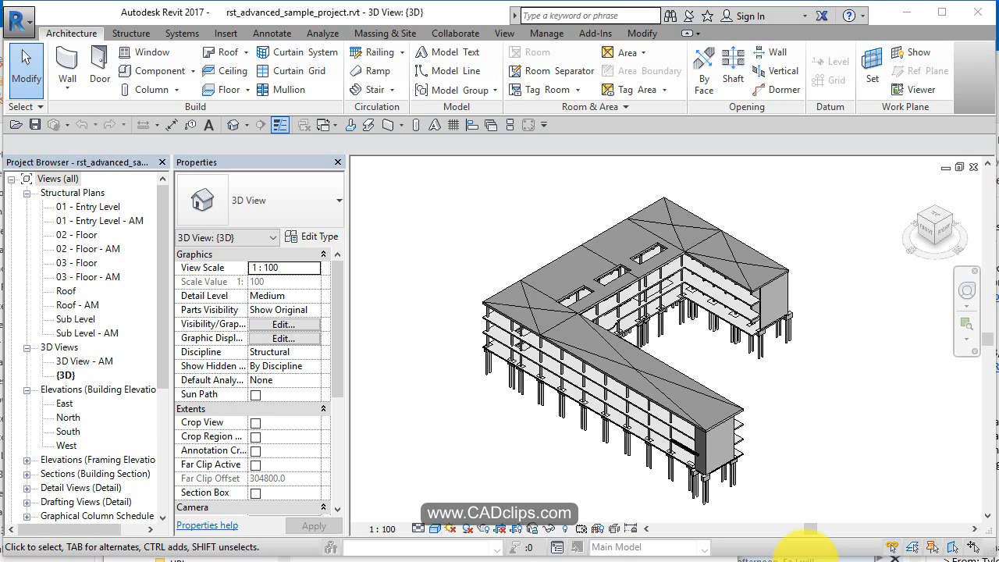
mouse_move(535, 278)
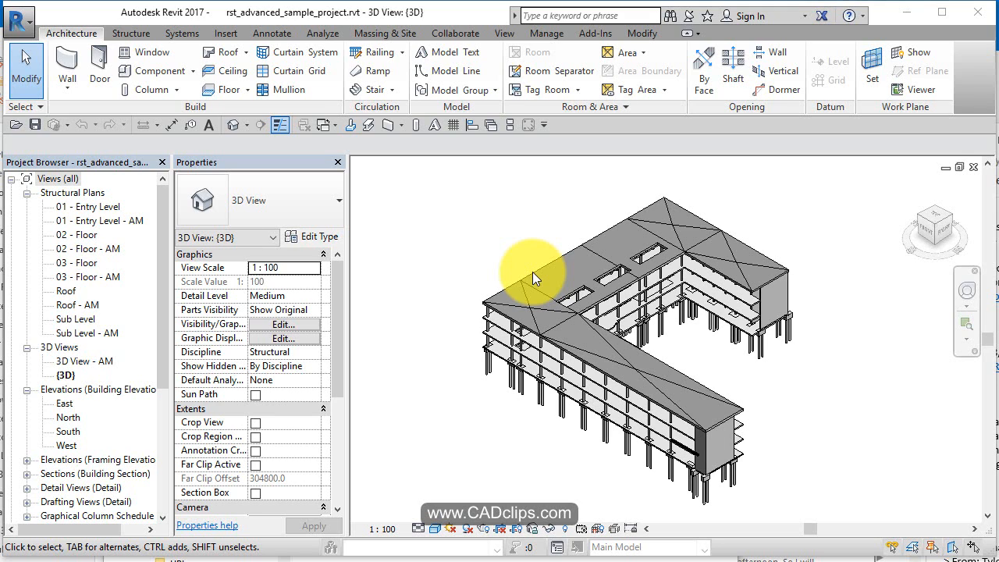
mouse_move(441, 293)
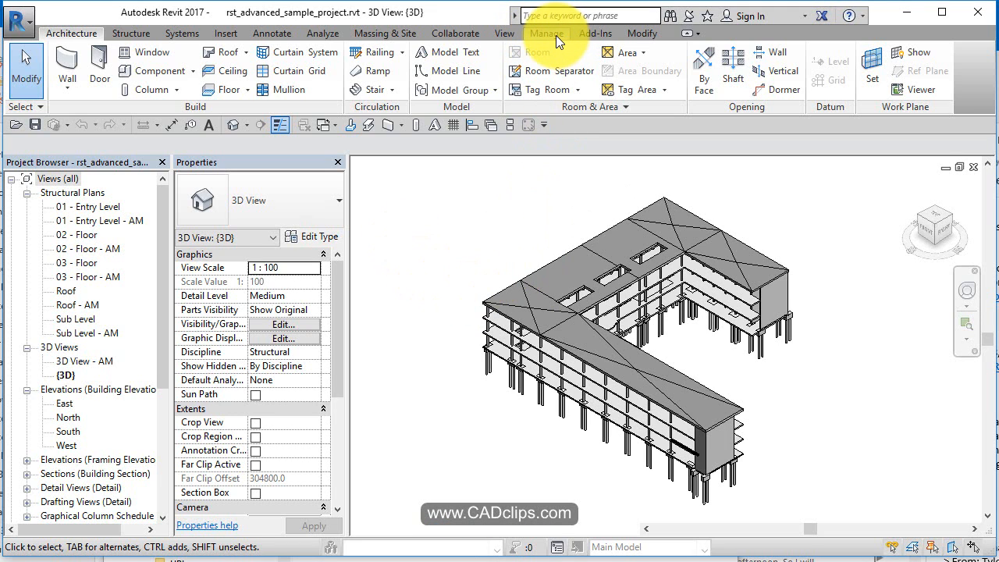
Review the Model Objects line styles in Object Styles from the Manage tools.
left_click(547, 33)
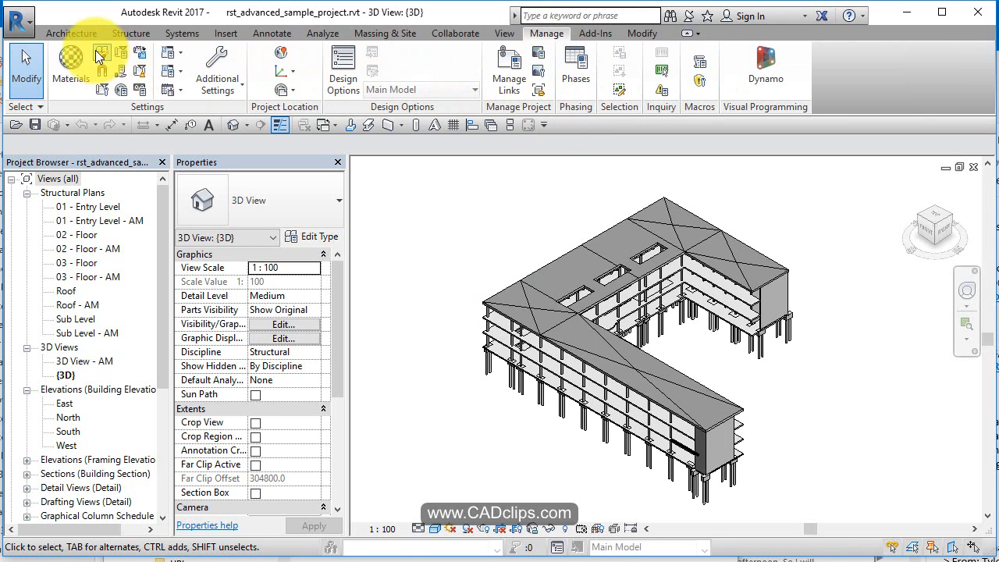
mouse_move(369, 257)
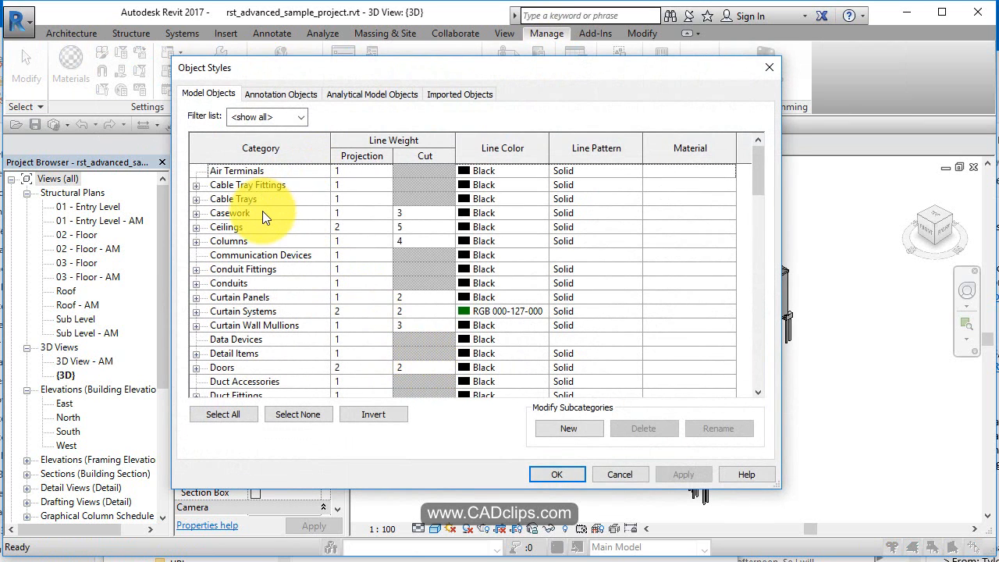
scroll("down", 3)
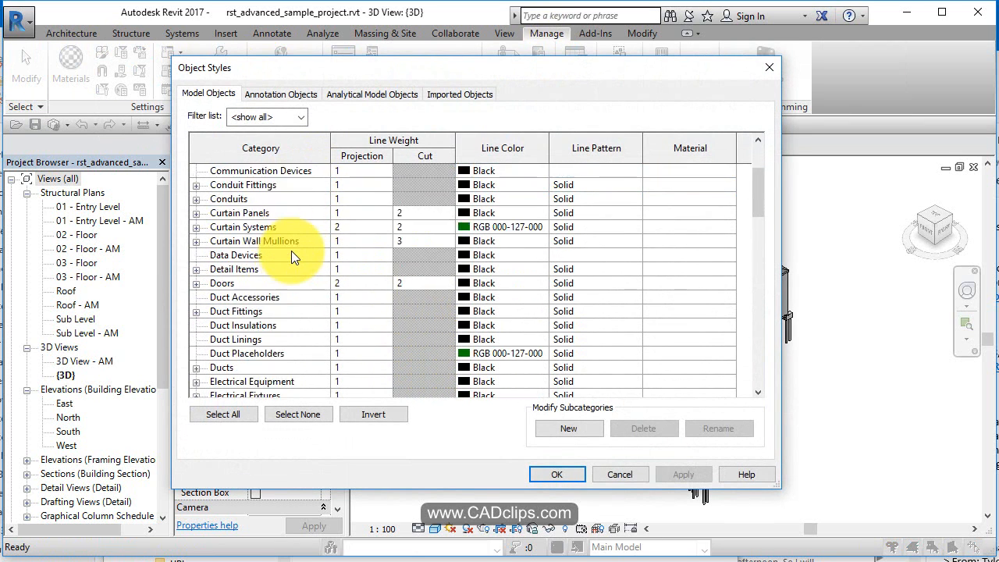
scroll("down", 3)
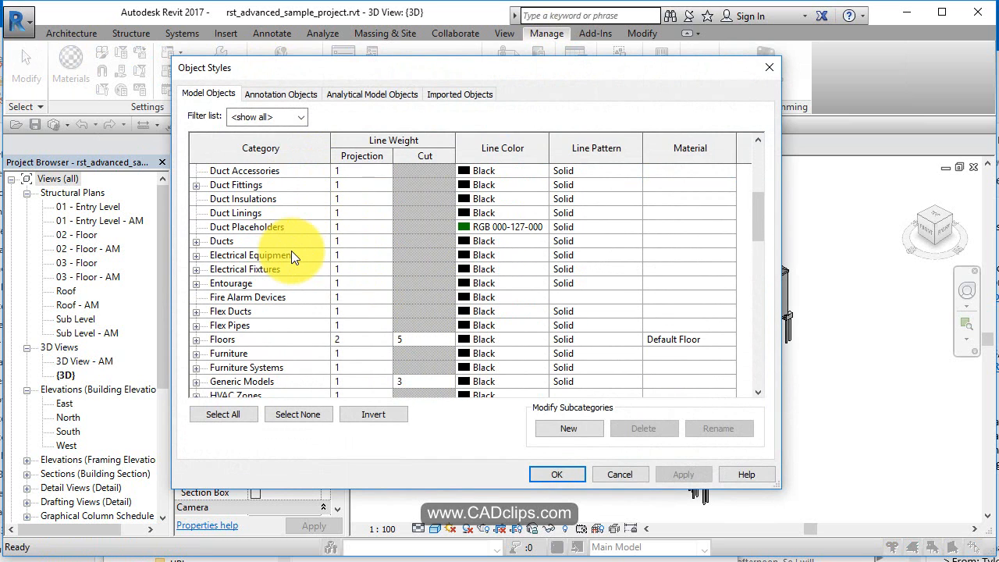
scroll("down", 3)
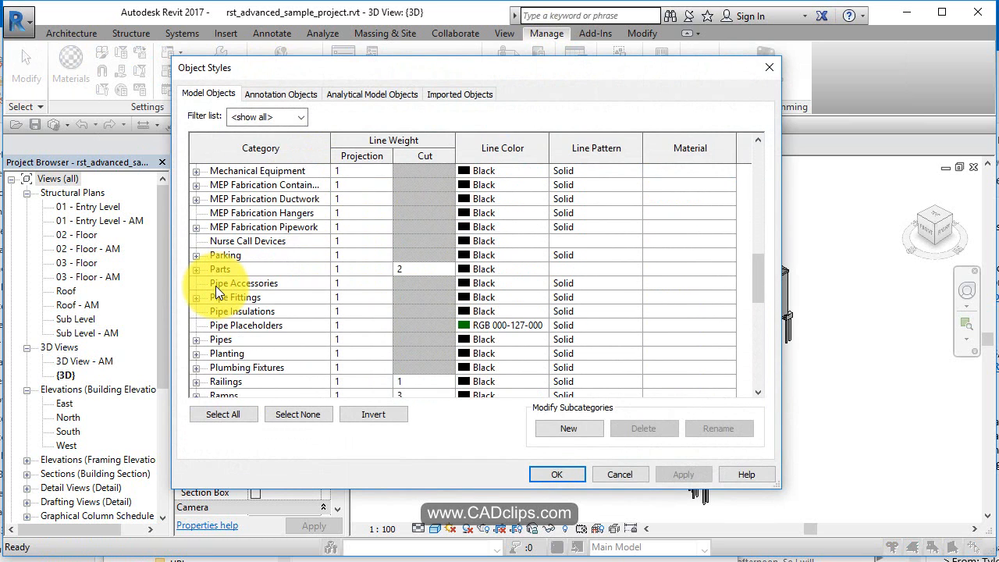
scroll("down", 3)
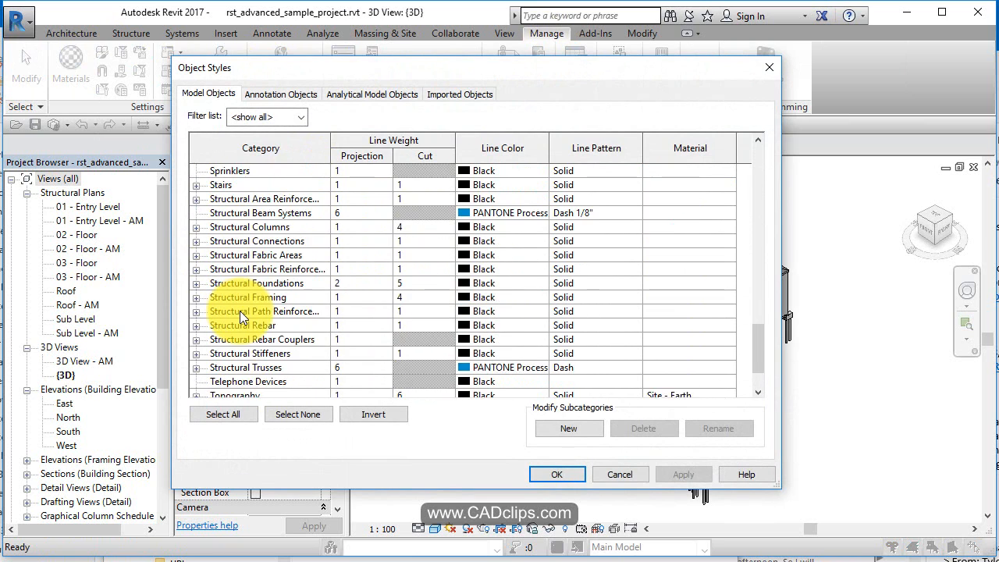
scroll("down", 3)
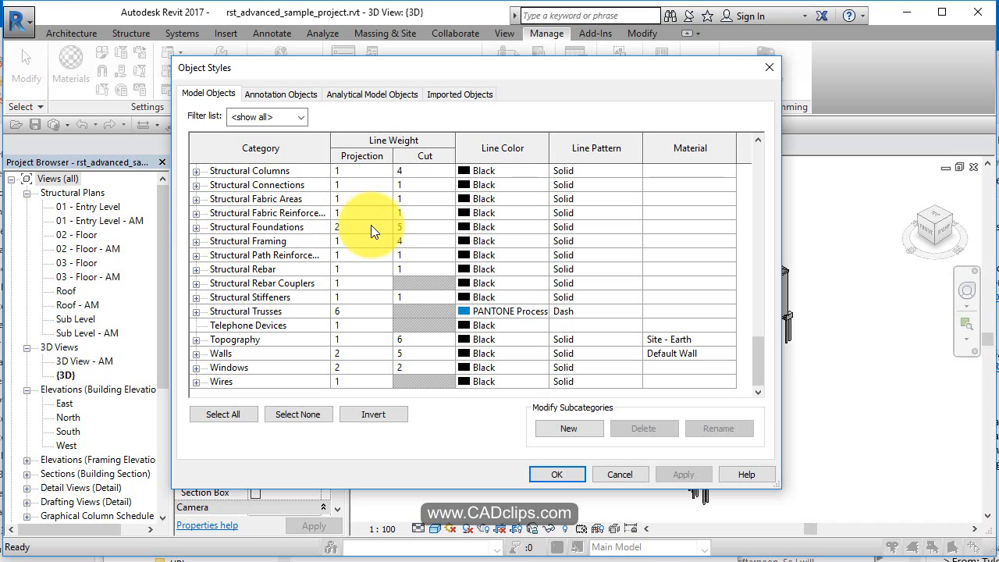
mouse_move(428, 238)
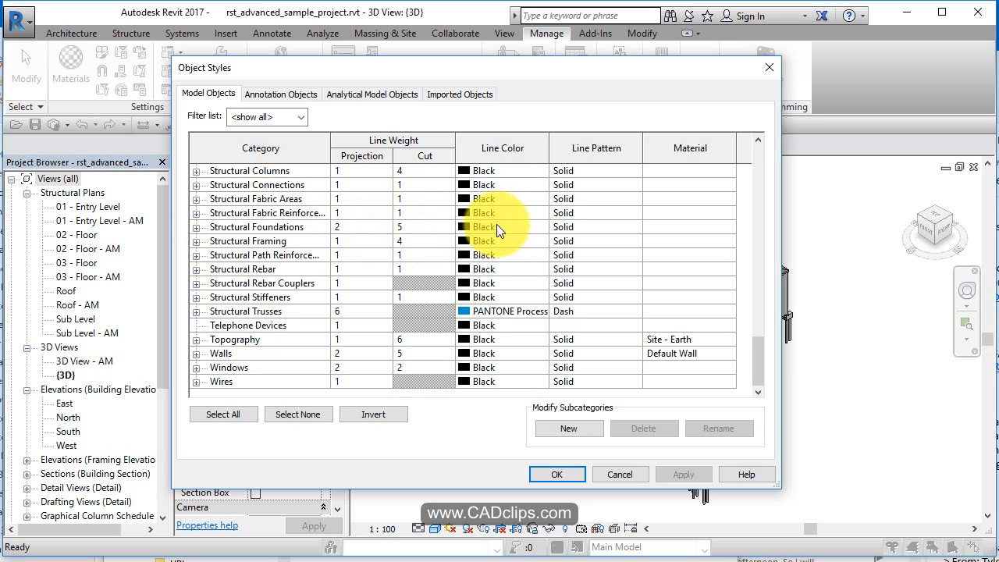
mouse_move(584, 232)
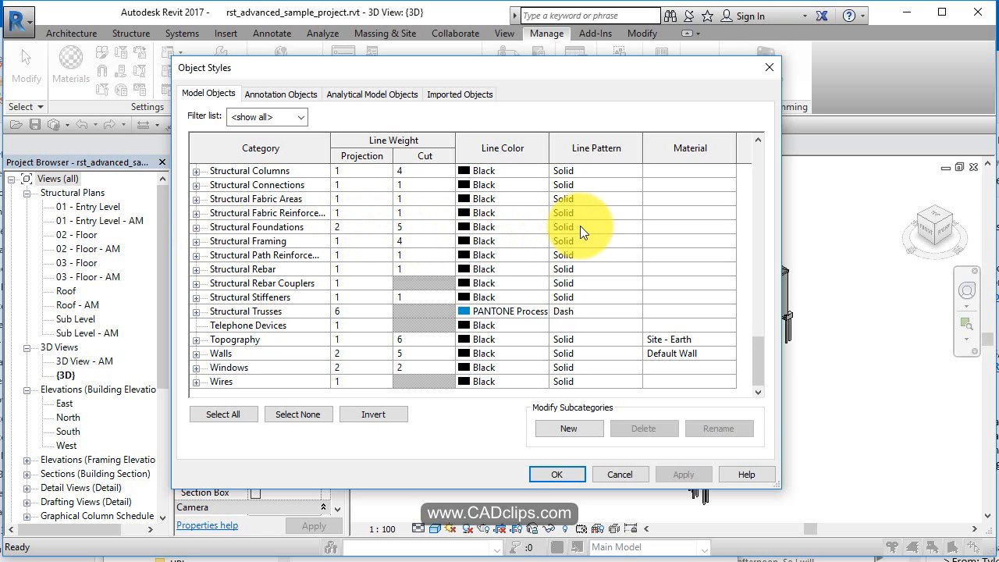
mouse_move(283, 156)
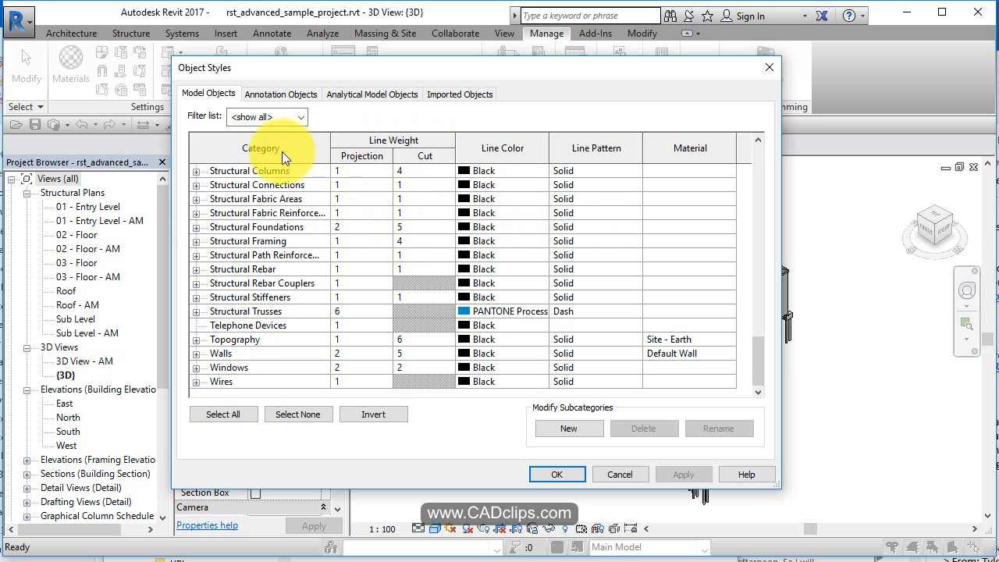
scroll("up", 3)
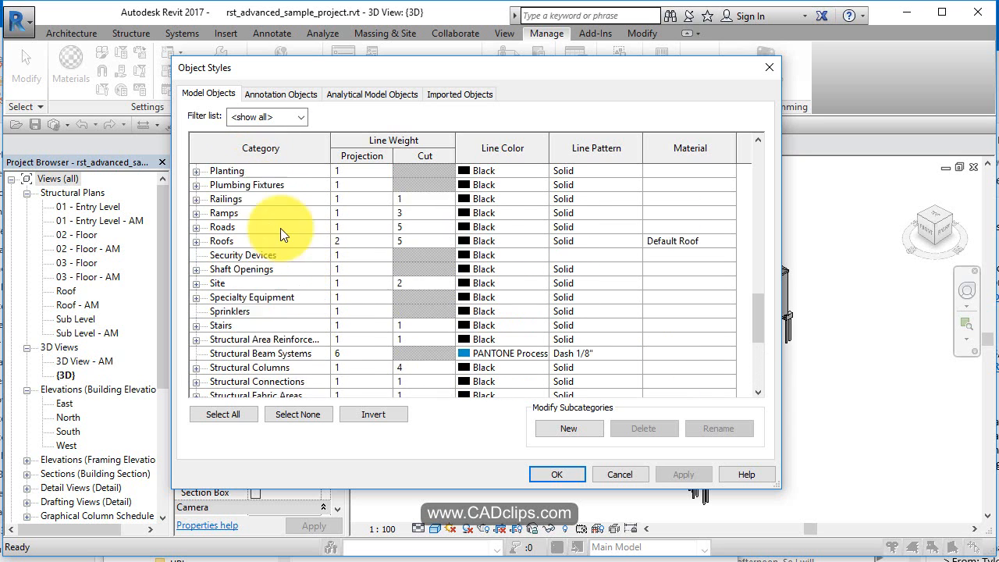
Review the Annotation and Analytical Model Objects styles, then cancel without changes.
left_click(281, 94)
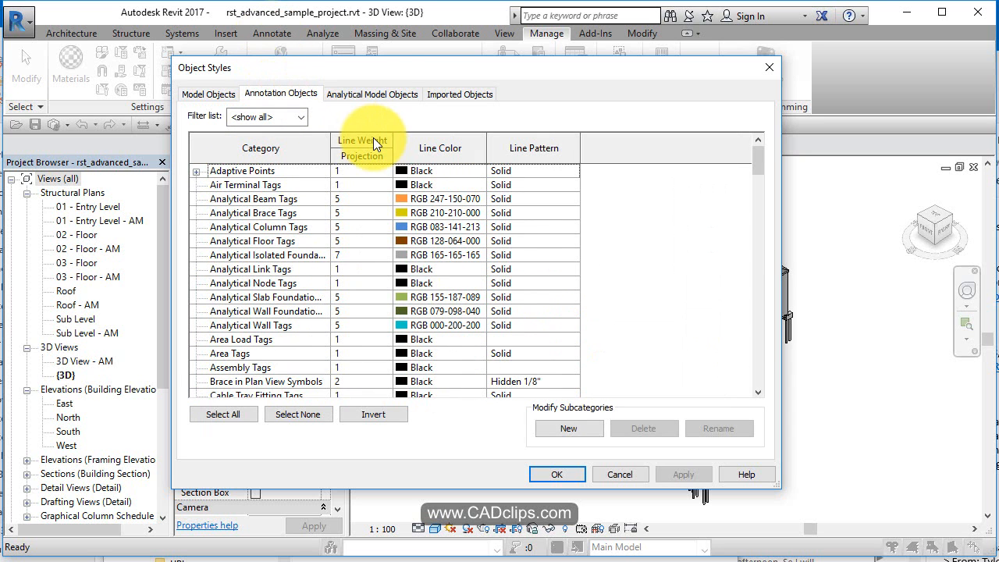
left_click(371, 94)
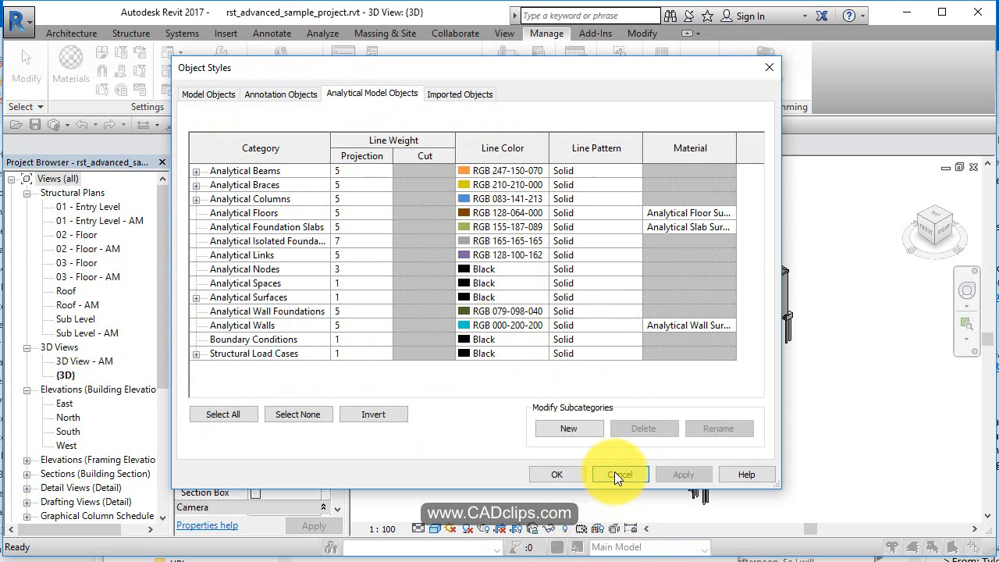
left_click(618, 475)
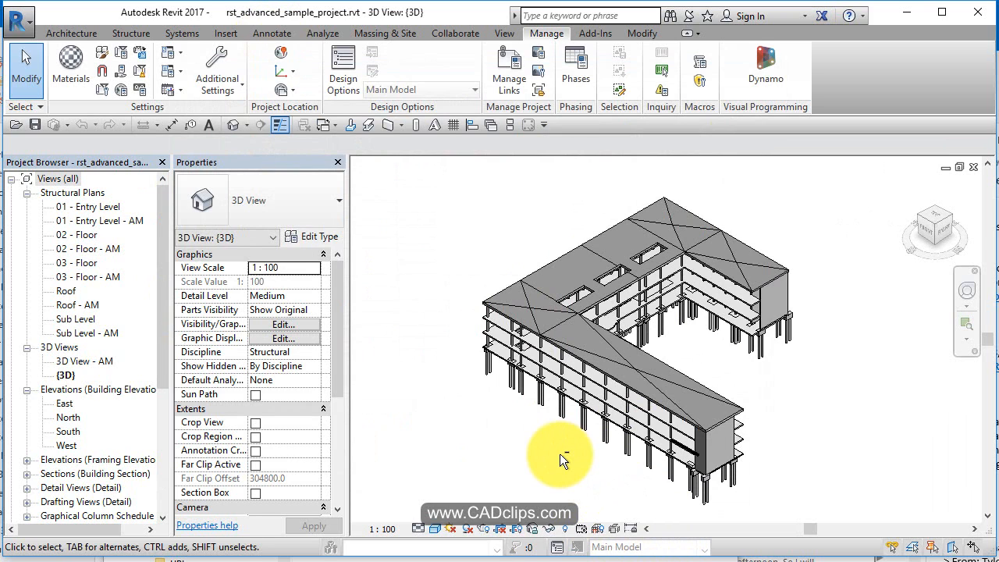
mouse_move(500, 175)
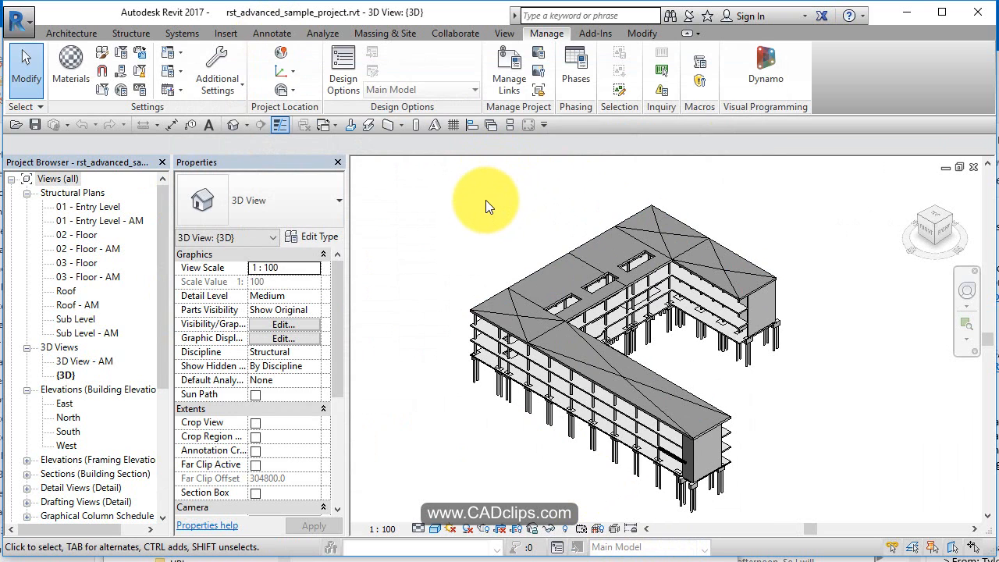
mouse_move(367, 527)
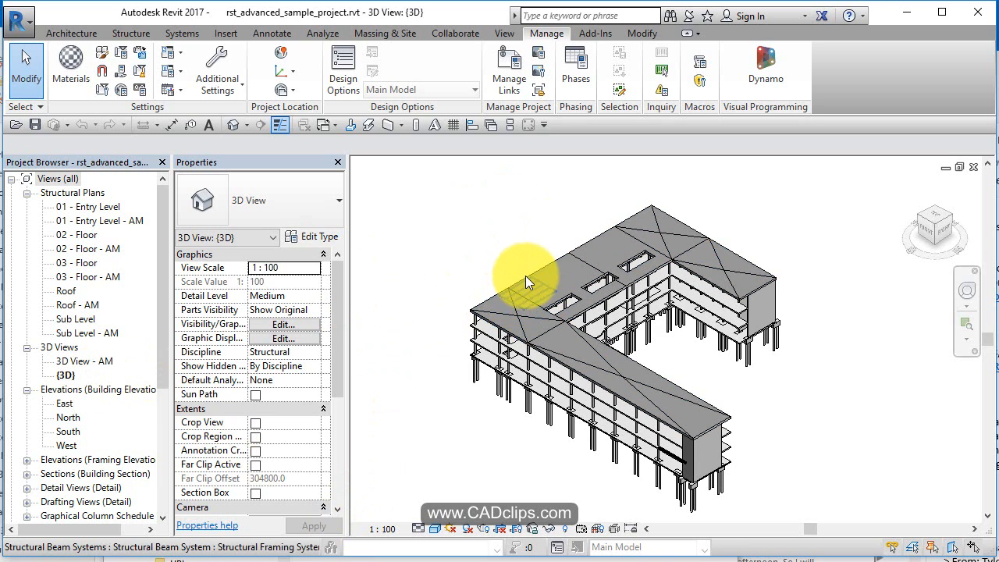
left_click(531, 296)
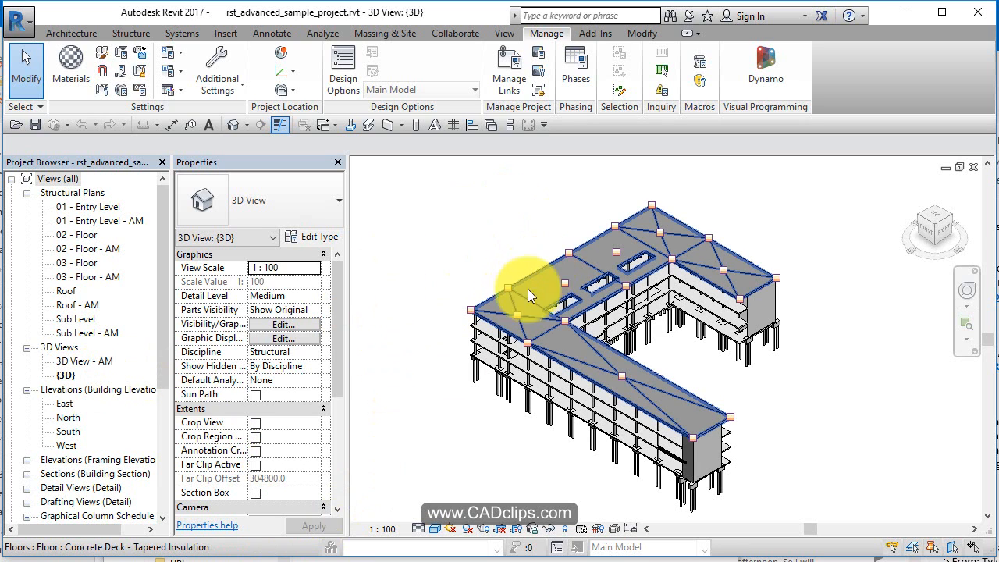
mouse_move(544, 278)
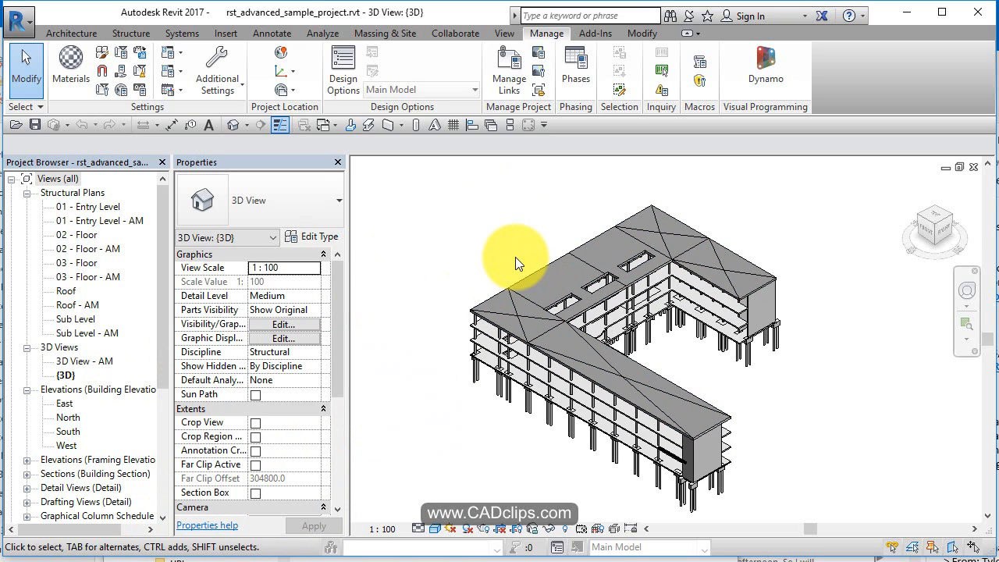
mouse_move(512, 256)
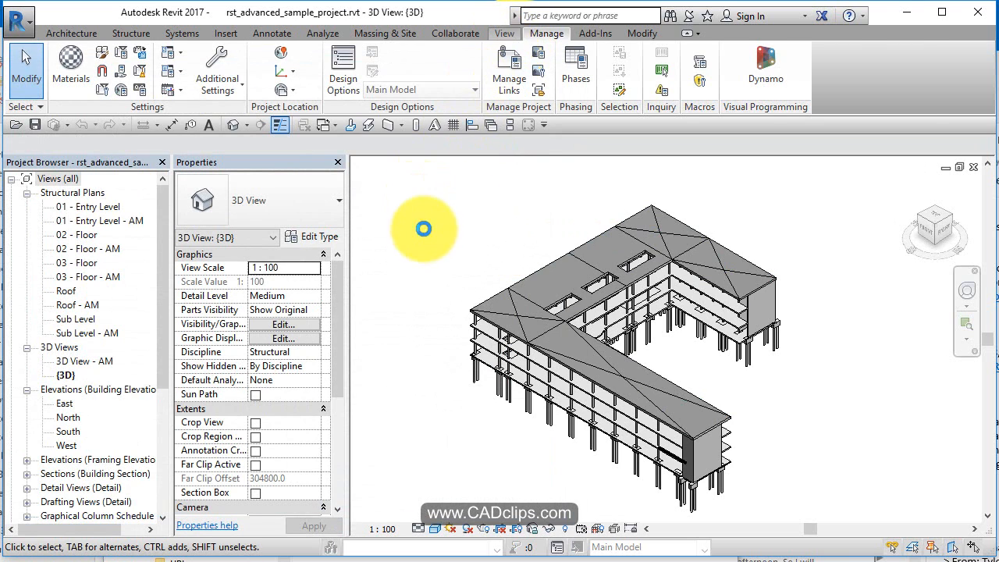
Give Floors a red, weight-4 line override in the 3D view's Visibility/Graphics.
left_click(504, 32)
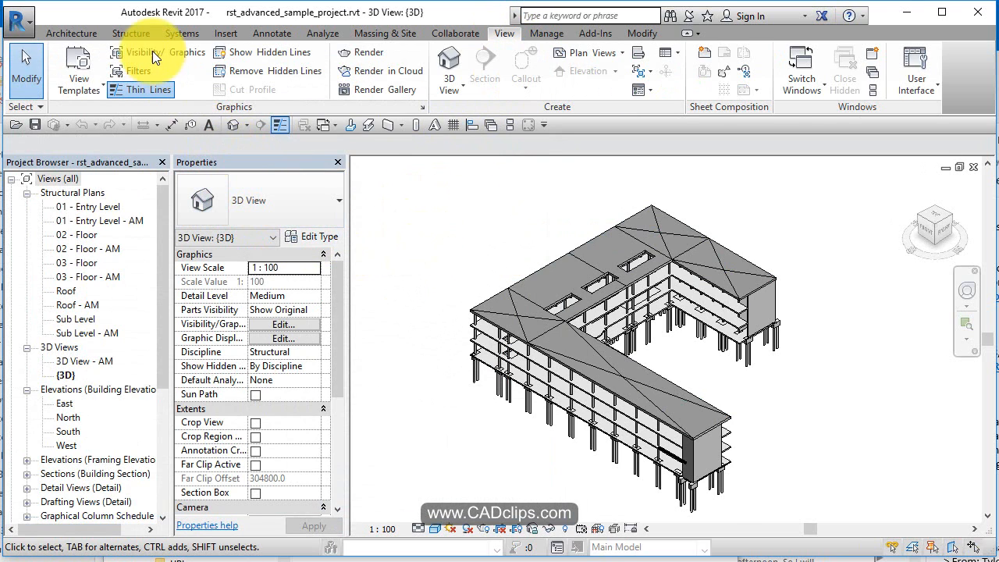
left_click(144, 54)
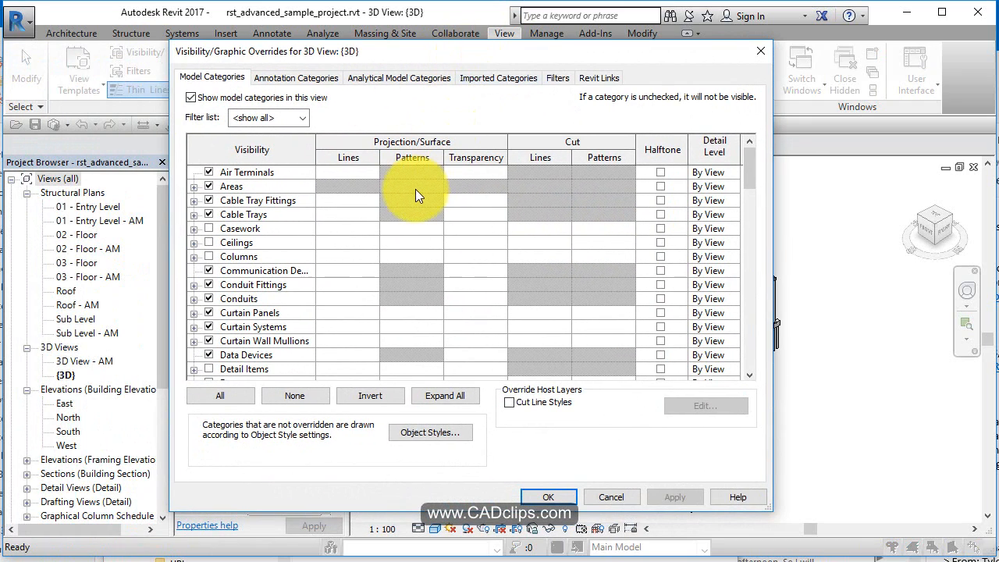
scroll("down", 3)
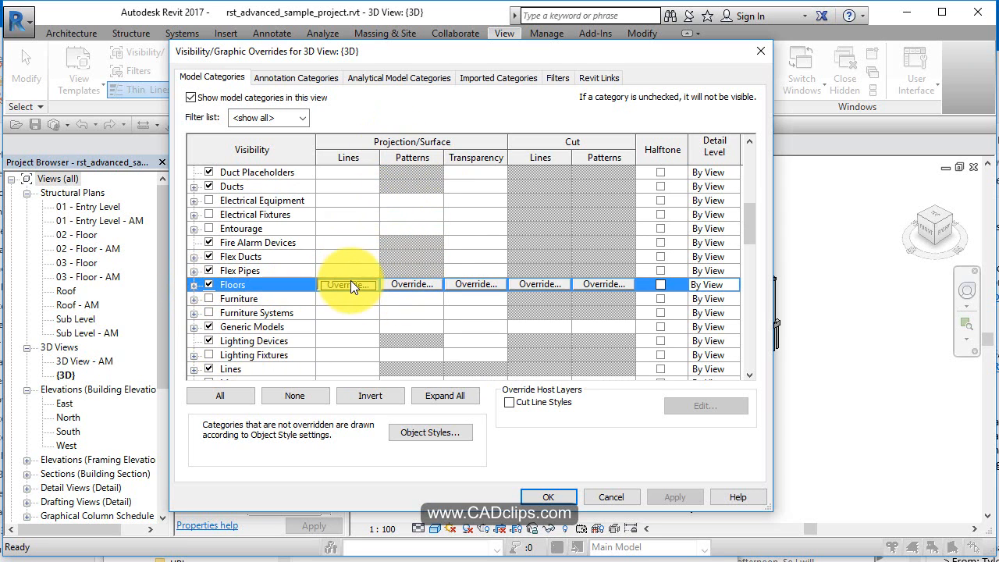
left_click(349, 284)
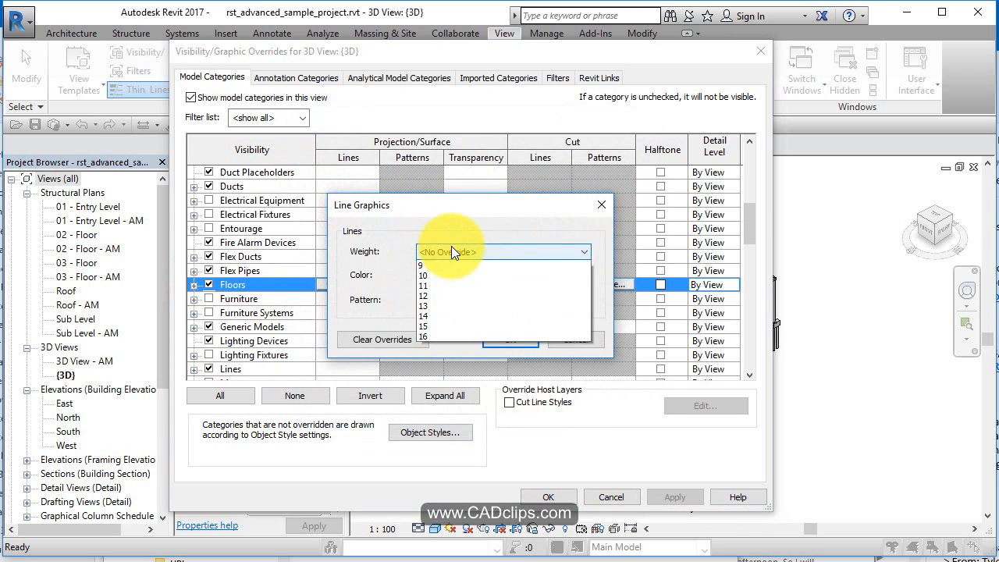
left_click(447, 266)
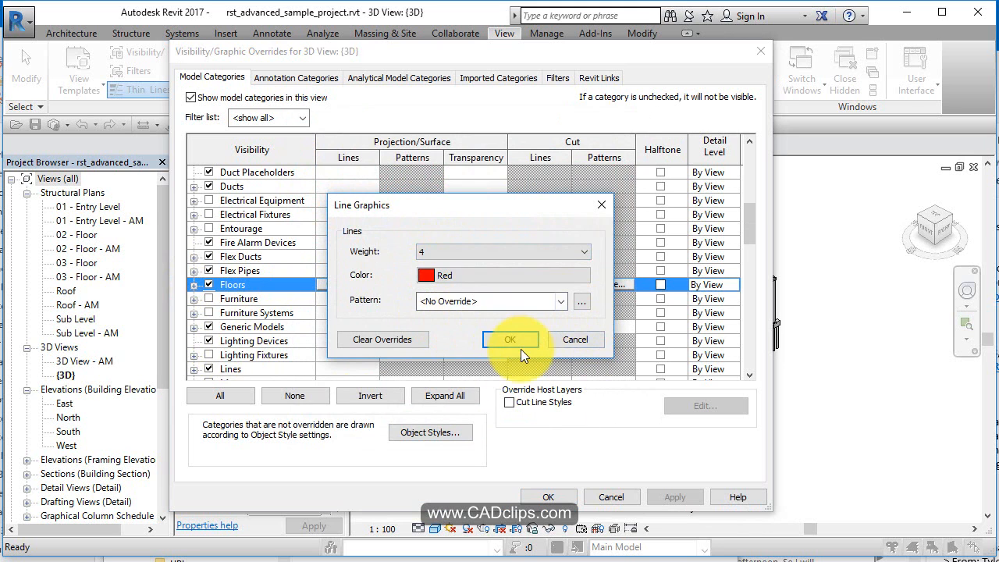
left_click(509, 339)
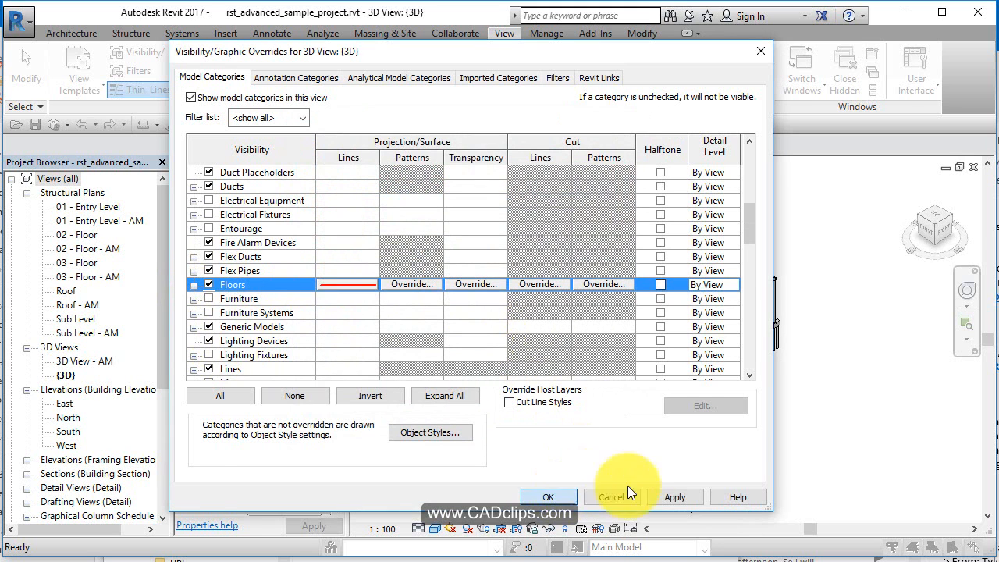
left_click(548, 496)
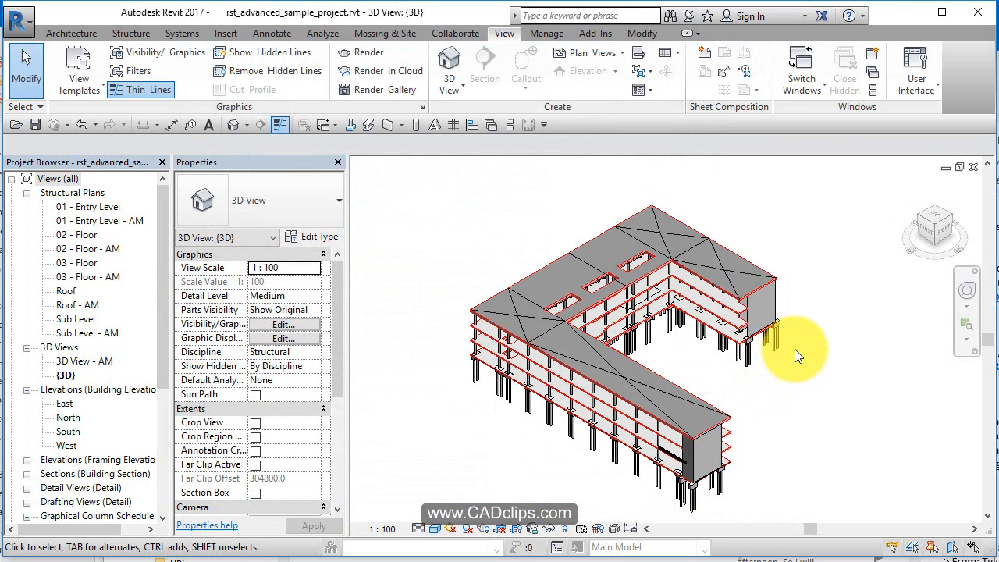
mouse_move(809, 381)
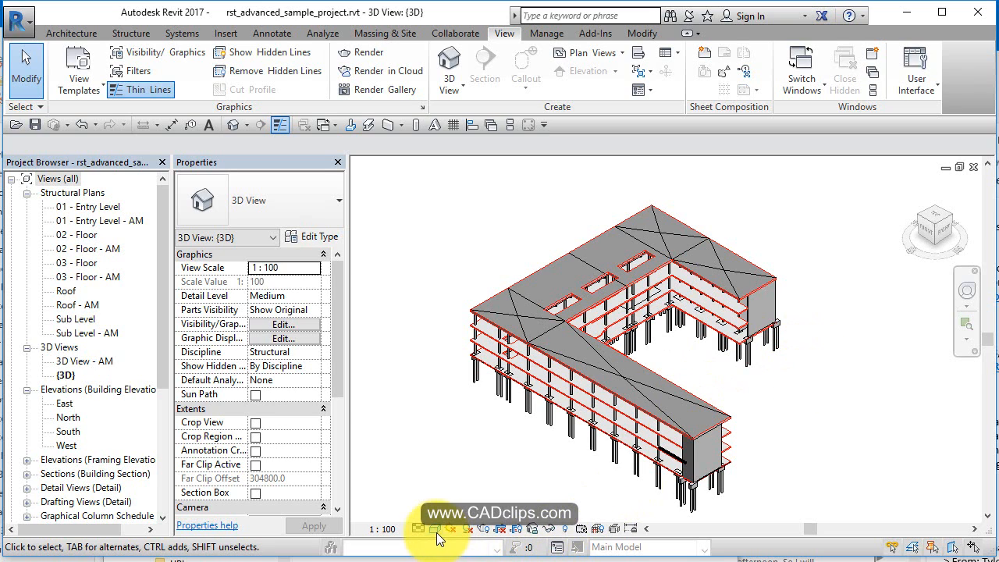
Zoom in on the building to inspect the red floor edges.
left_click(617, 320)
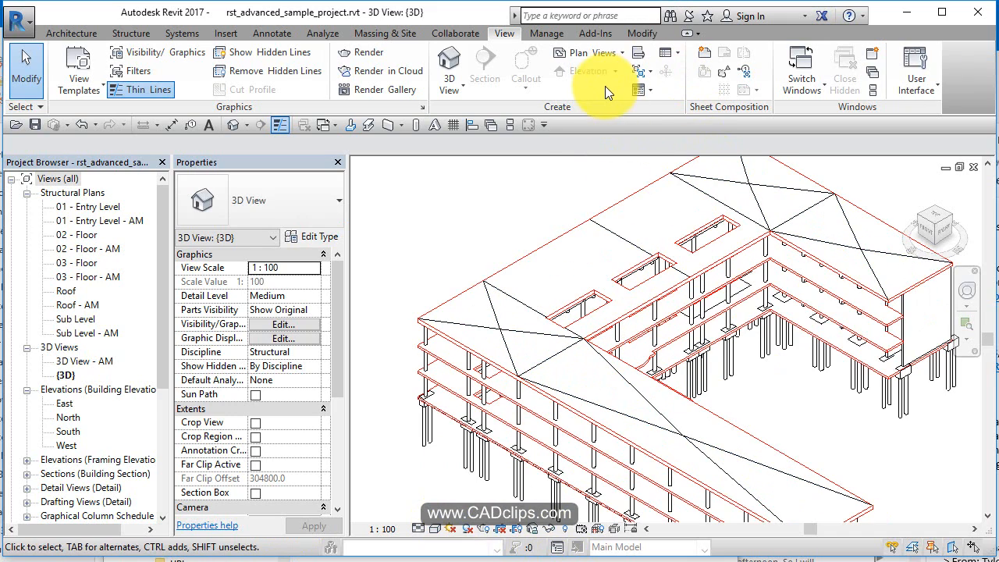
mouse_move(508, 180)
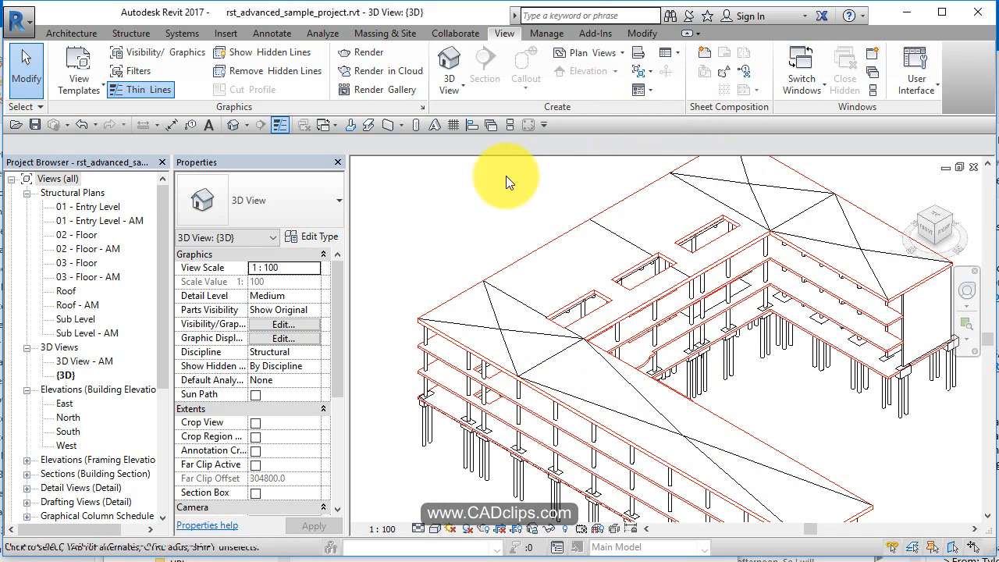
Clear the Floors line override in the 3D view's Visibility/Graphics (VG).
left_click(281, 323)
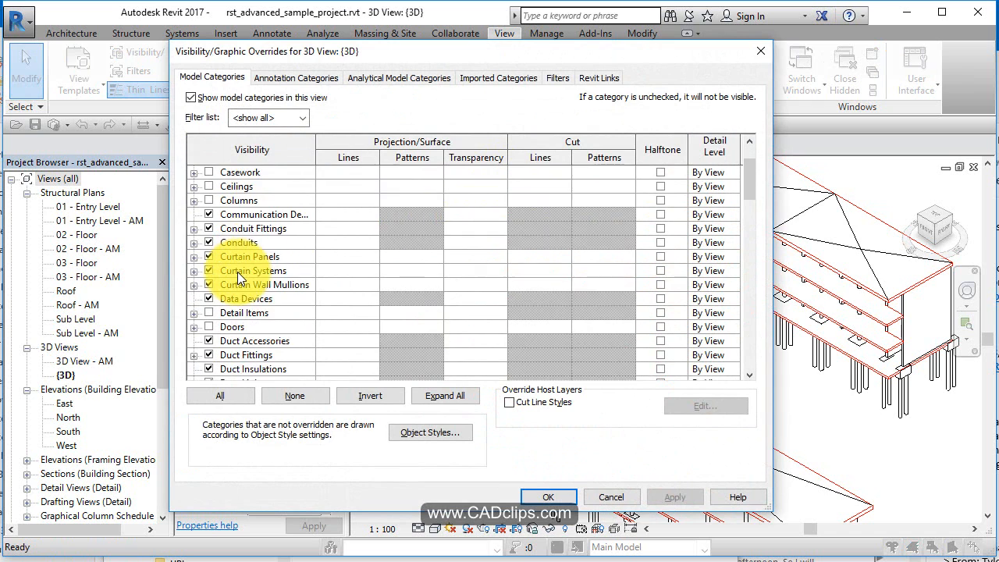
scroll("down", 3)
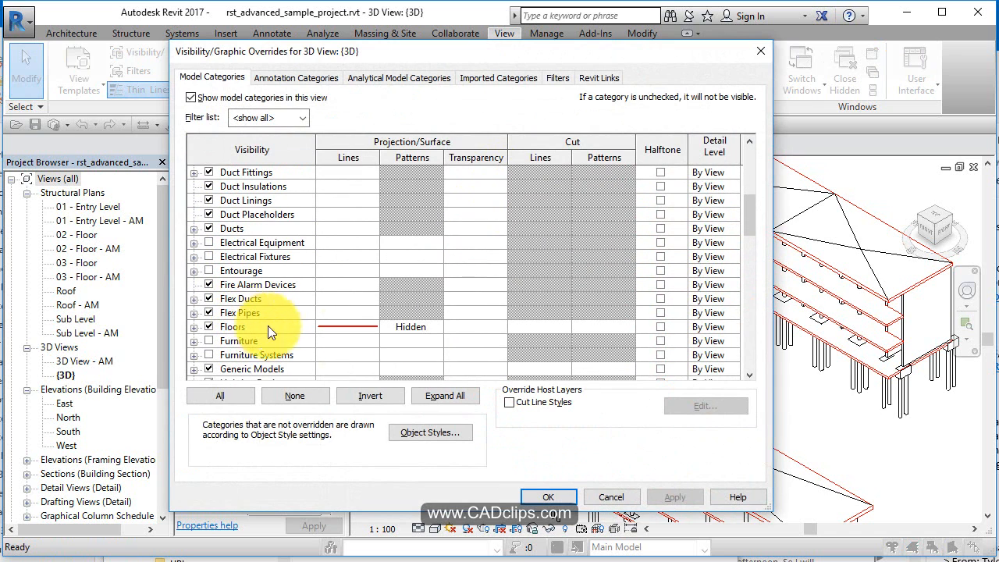
left_click(349, 327)
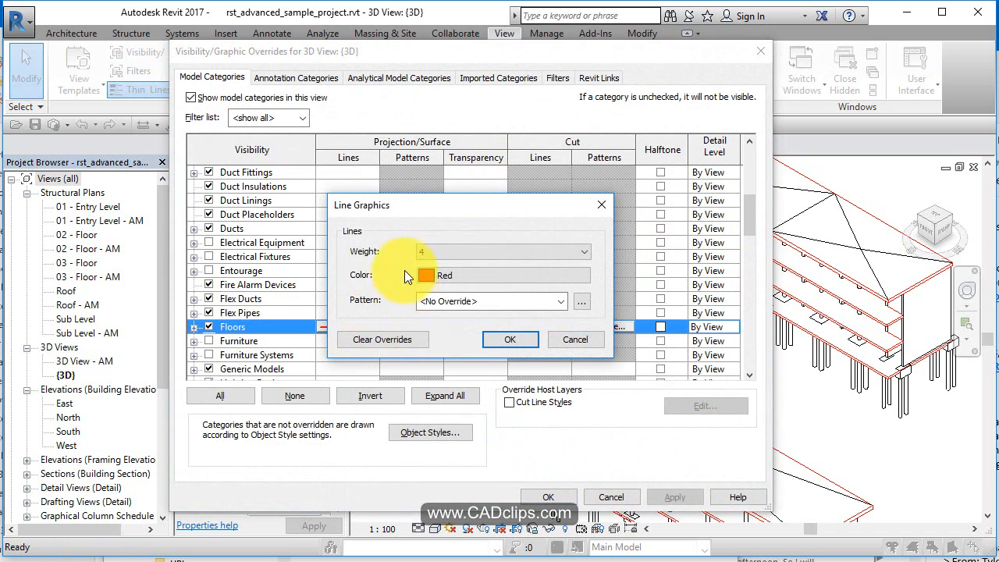
left_click(381, 339)
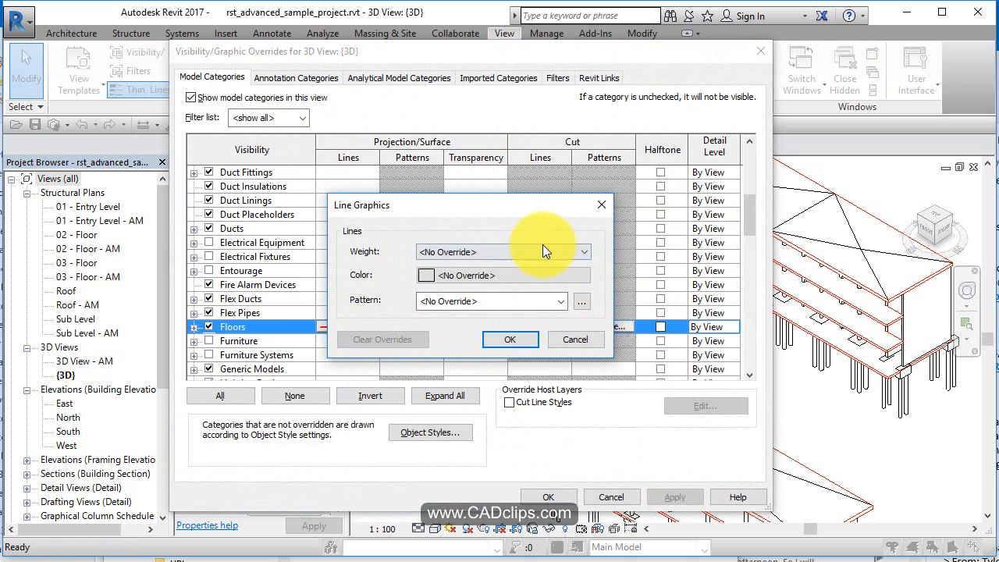
left_click(509, 338)
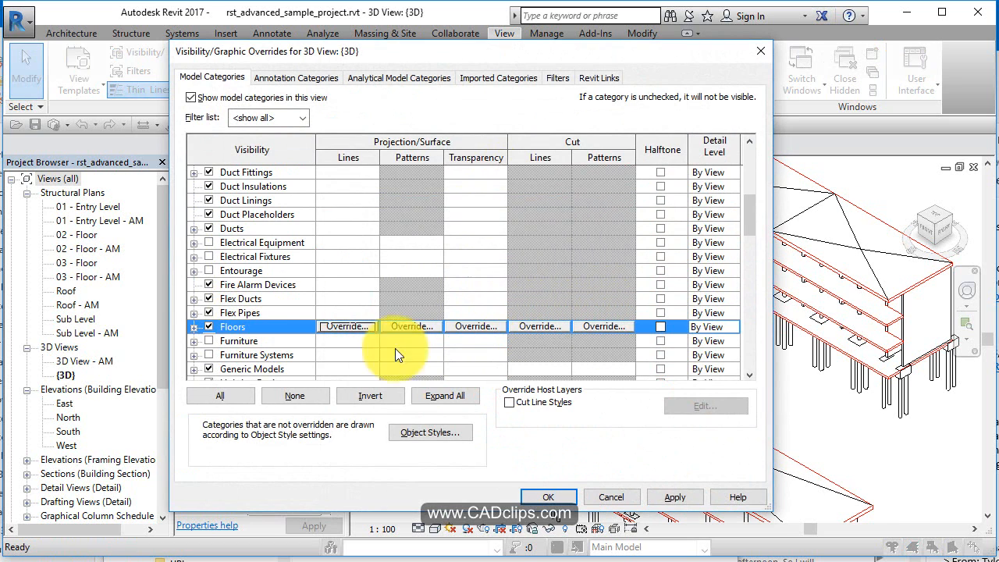
scroll("down", 3)
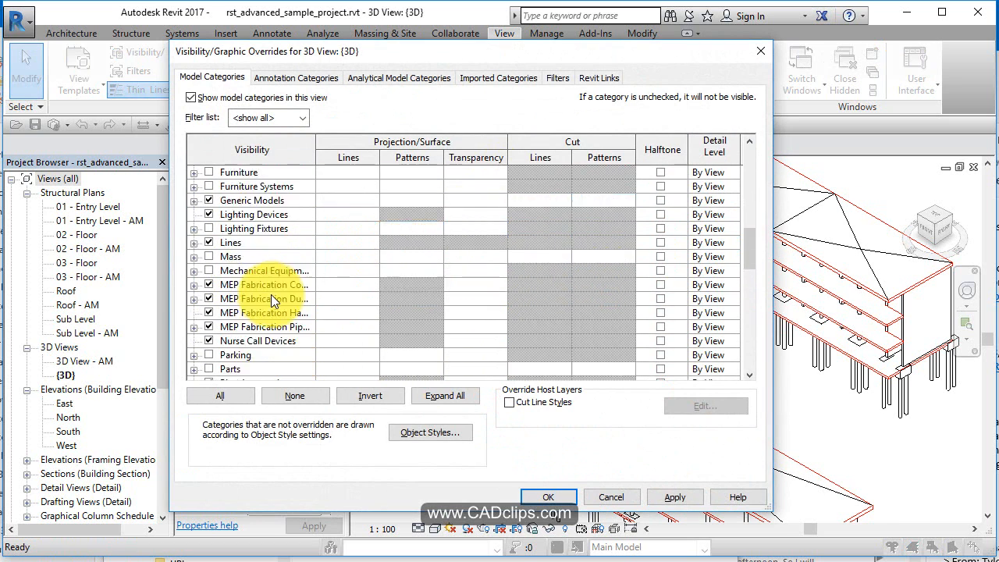
scroll("down", 3)
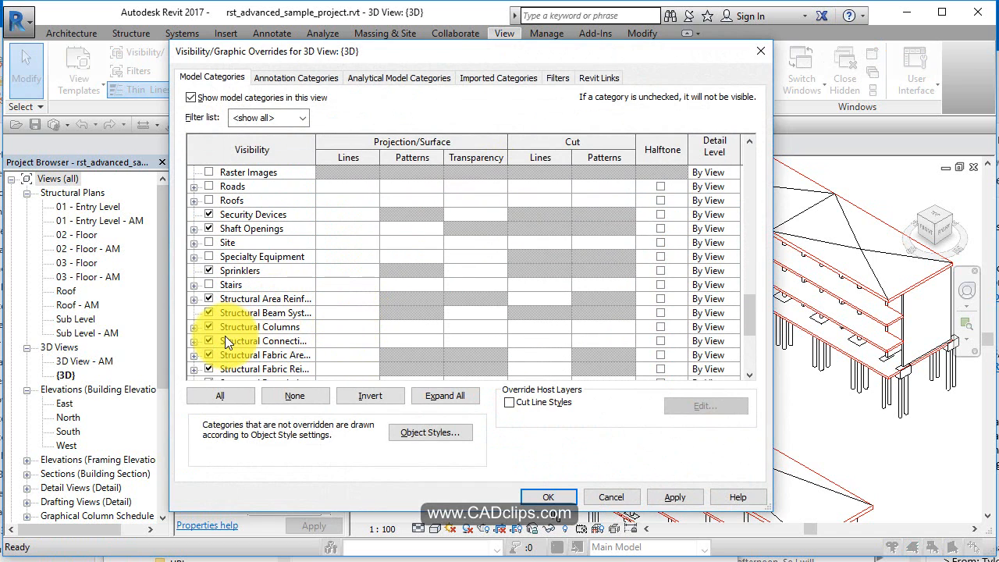
Give Structural Columns a blue dashed line override in the 3D view.
left_click(261, 327)
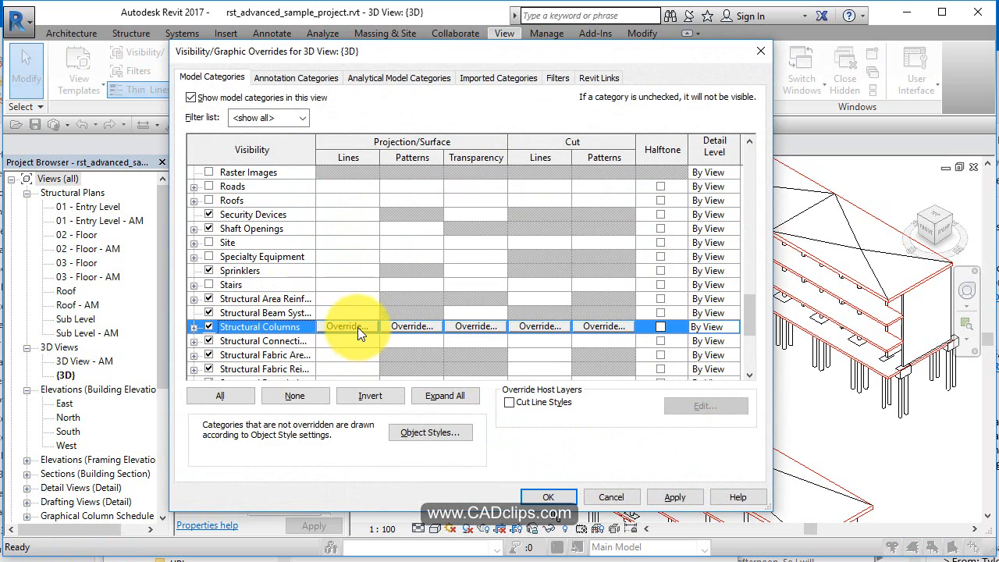
left_click(346, 326)
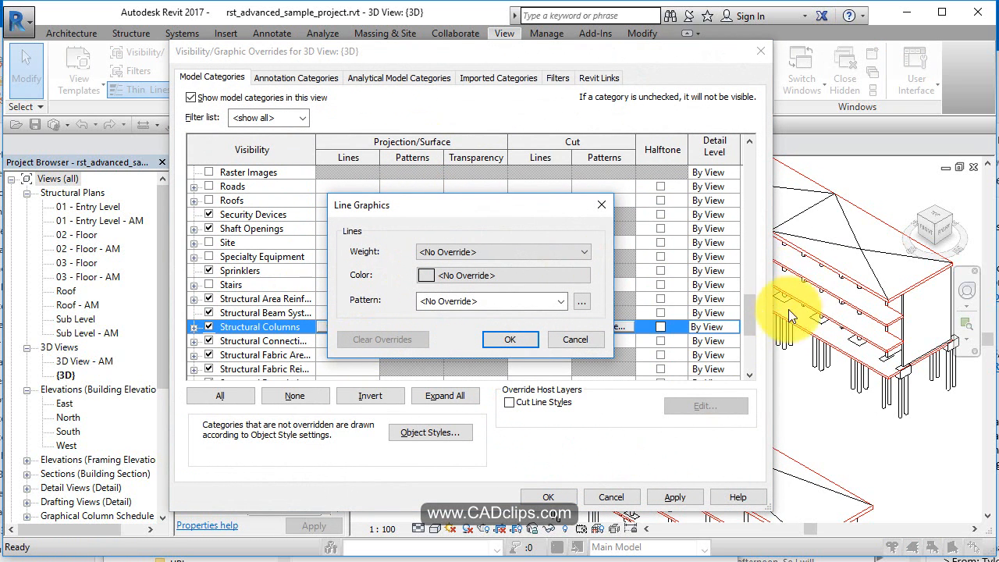
left_click(427, 275)
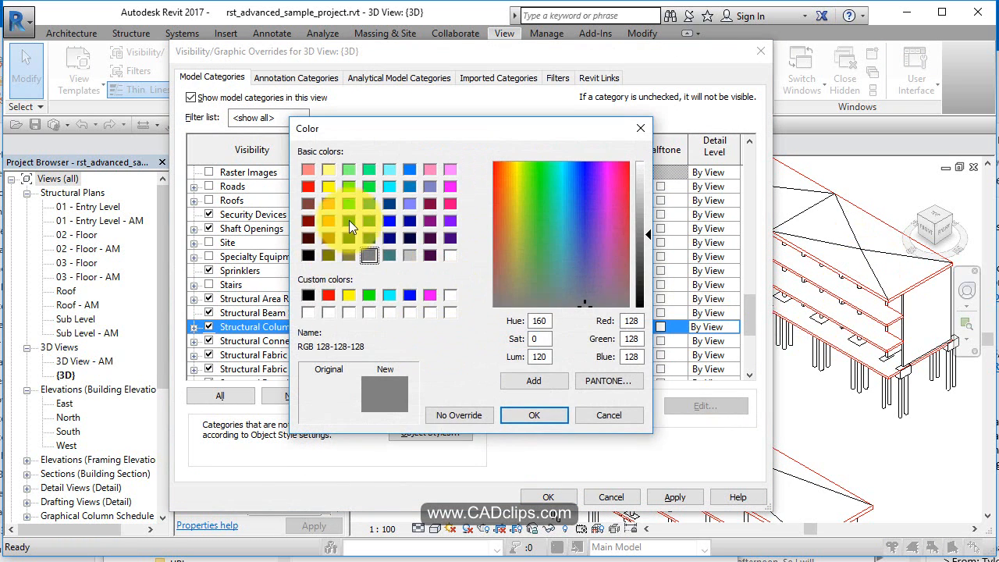
left_click(390, 221)
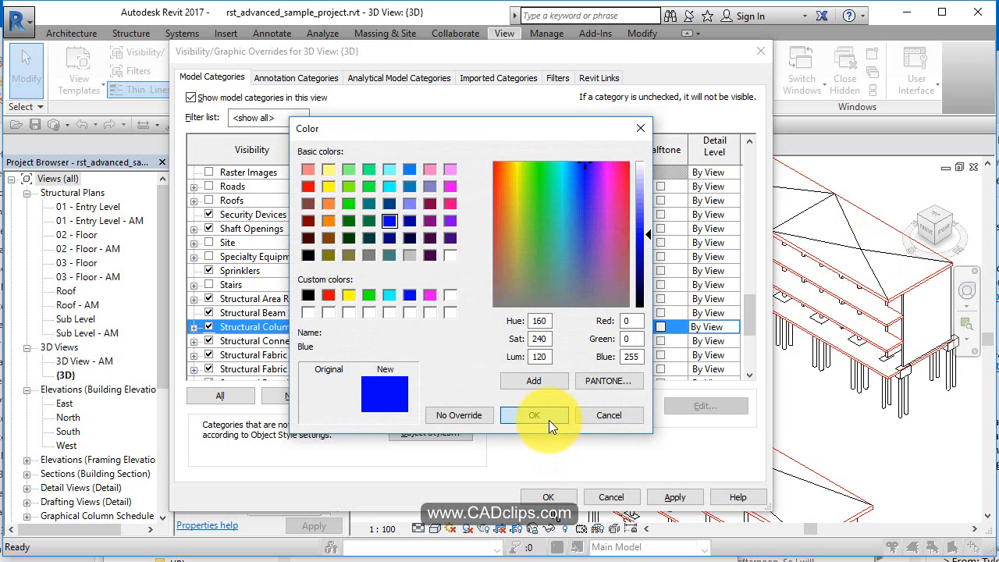
left_click(534, 415)
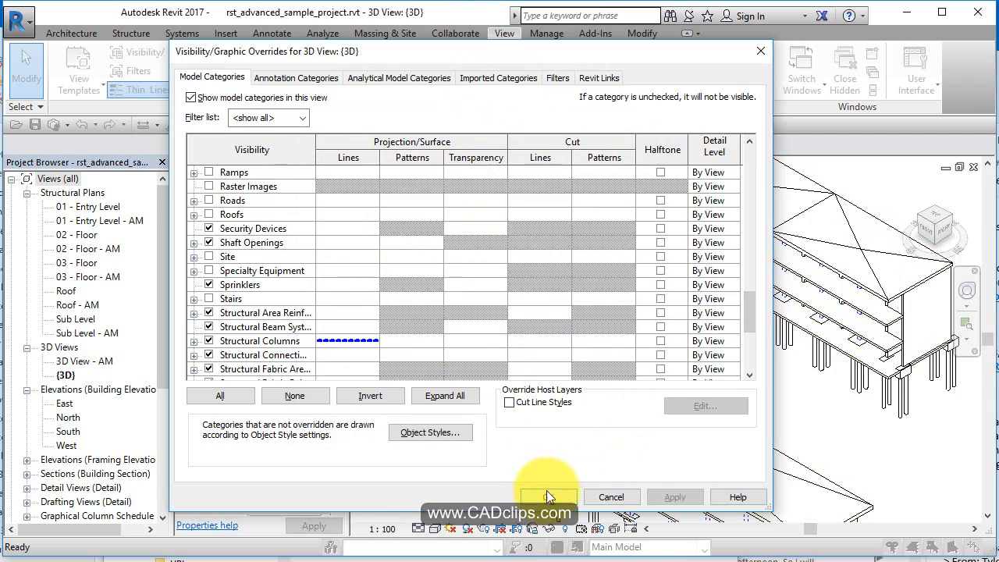
left_click(546, 496)
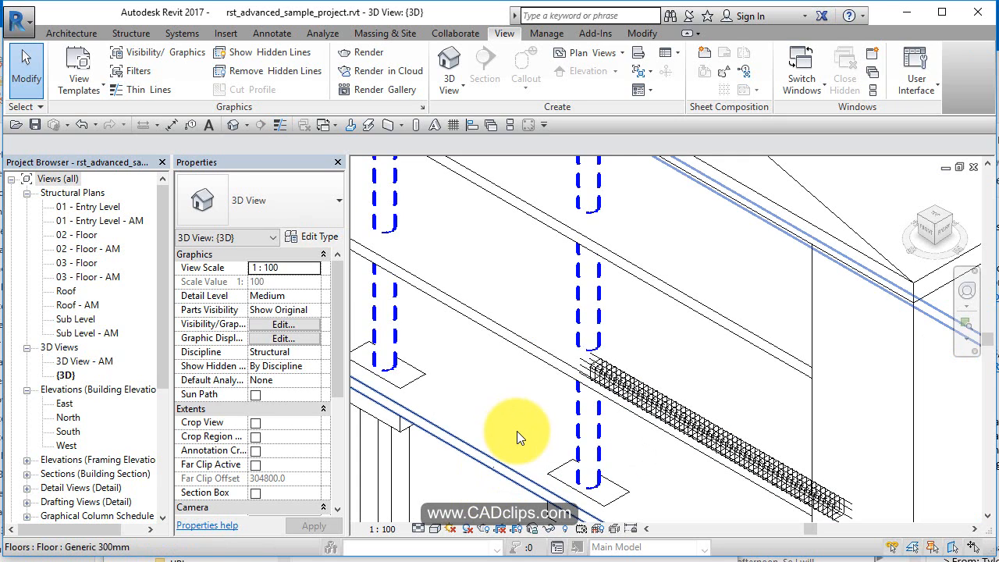
mouse_move(436, 347)
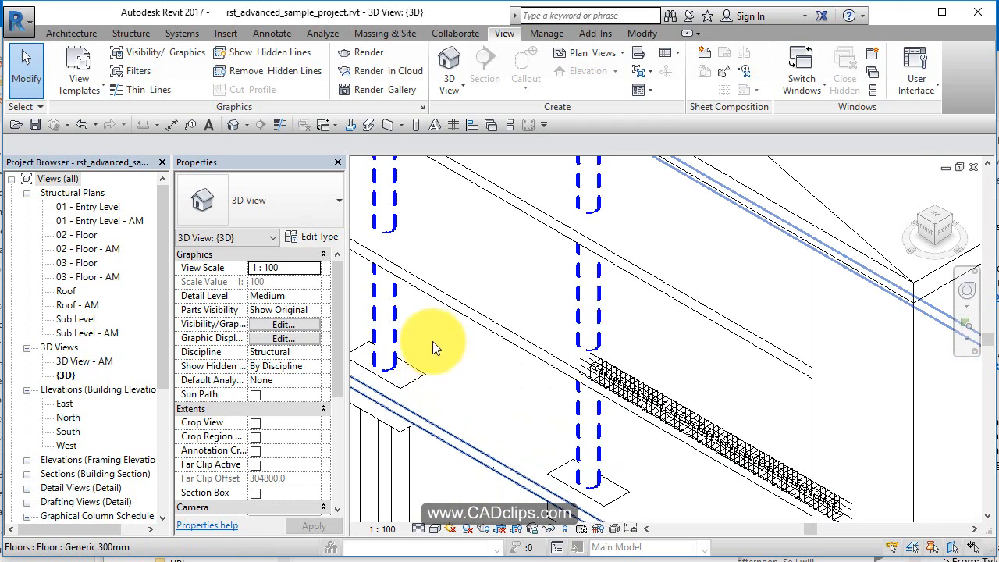
mouse_move(449, 349)
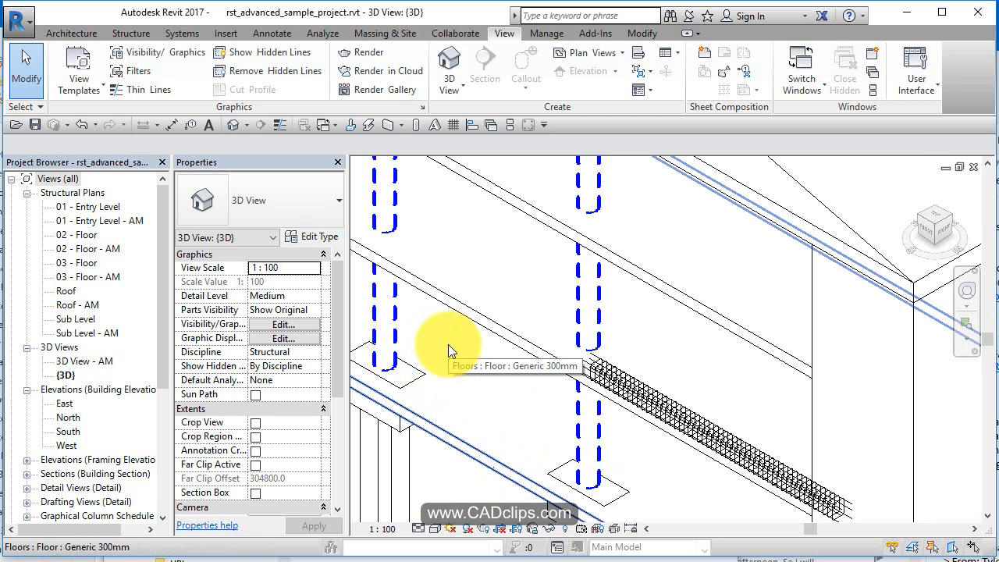
mouse_move(475, 347)
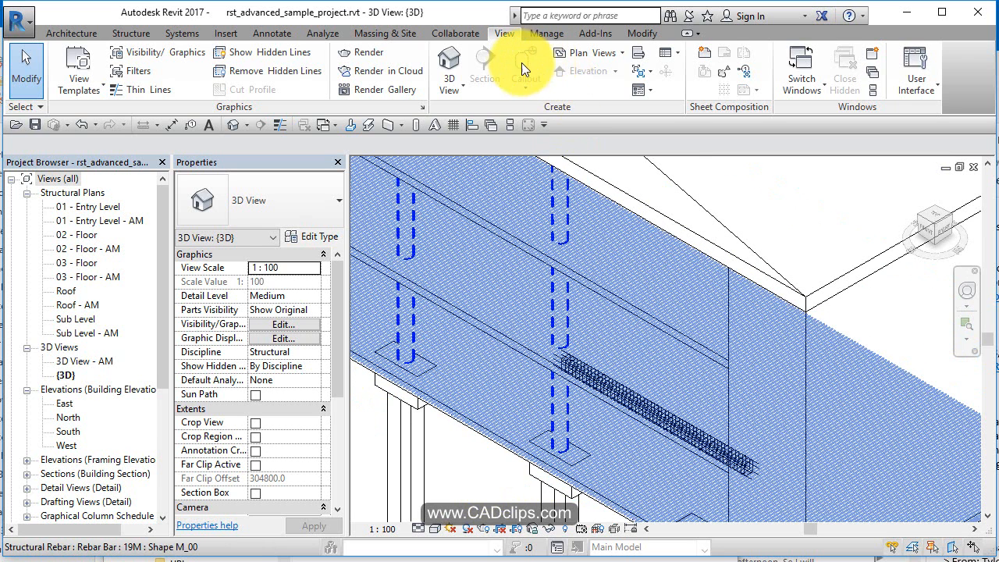
mouse_move(800, 70)
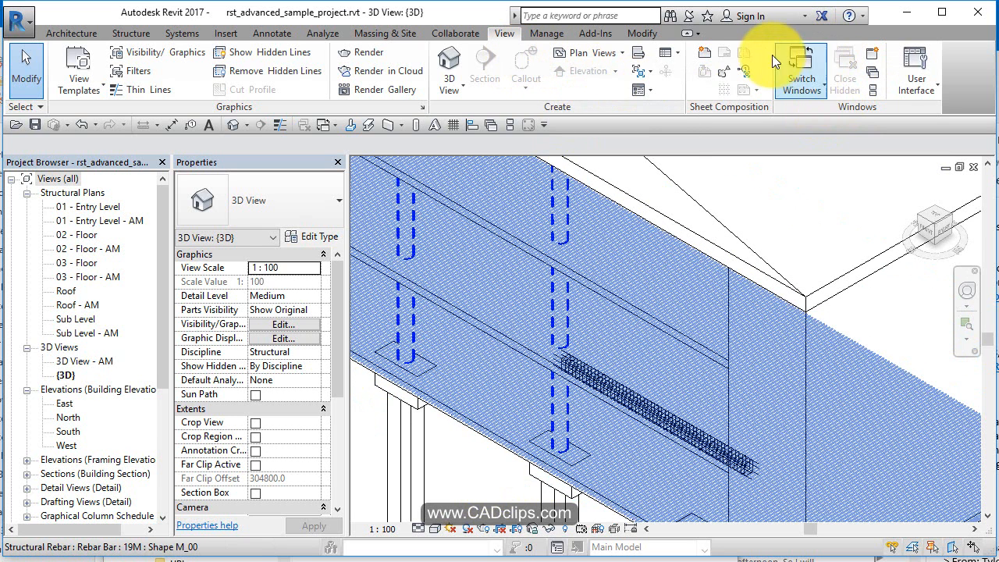
mouse_move(253, 78)
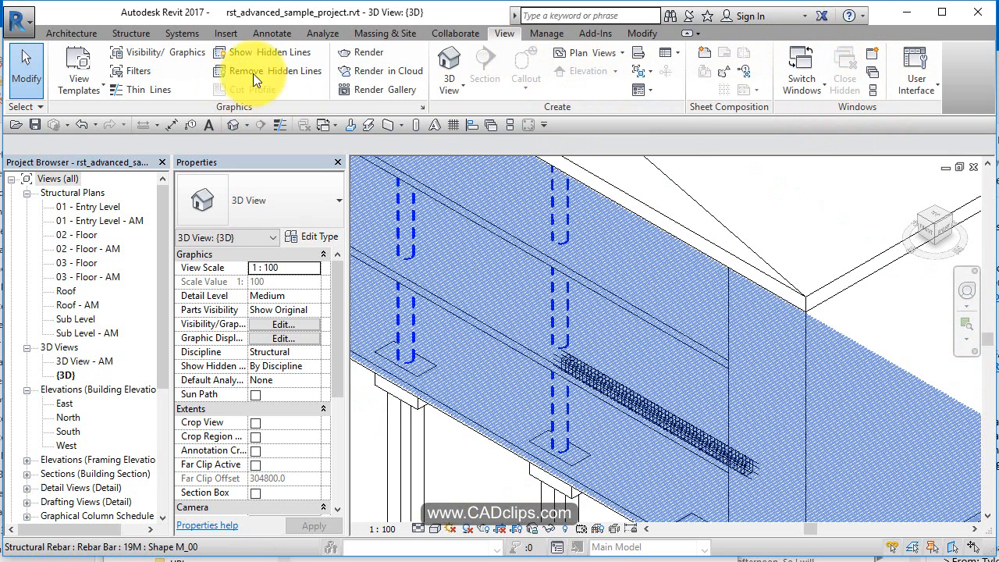
mouse_move(263, 131)
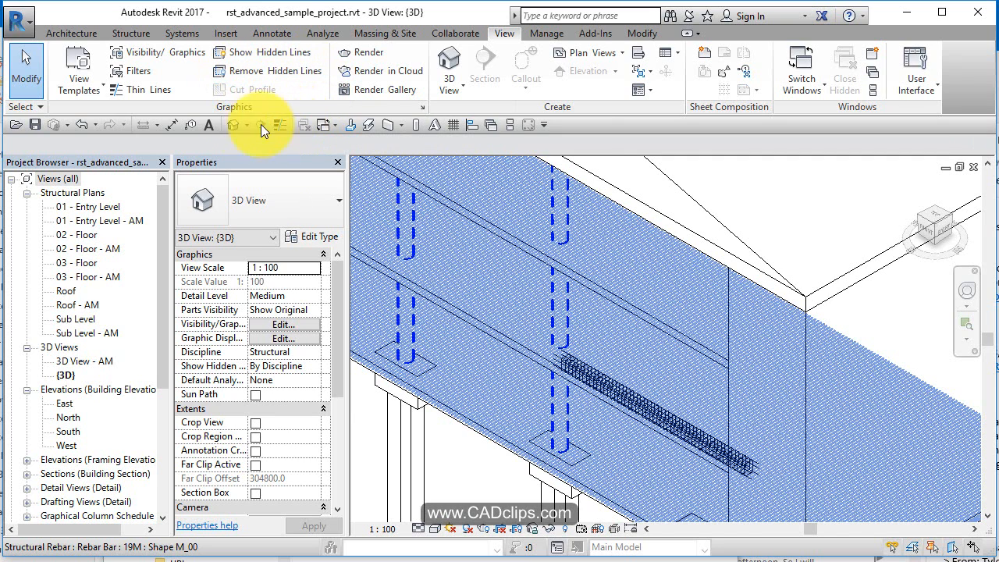
Toggle Thin Lines a few times to compare line weights, leaving it on.
left_click(147, 89)
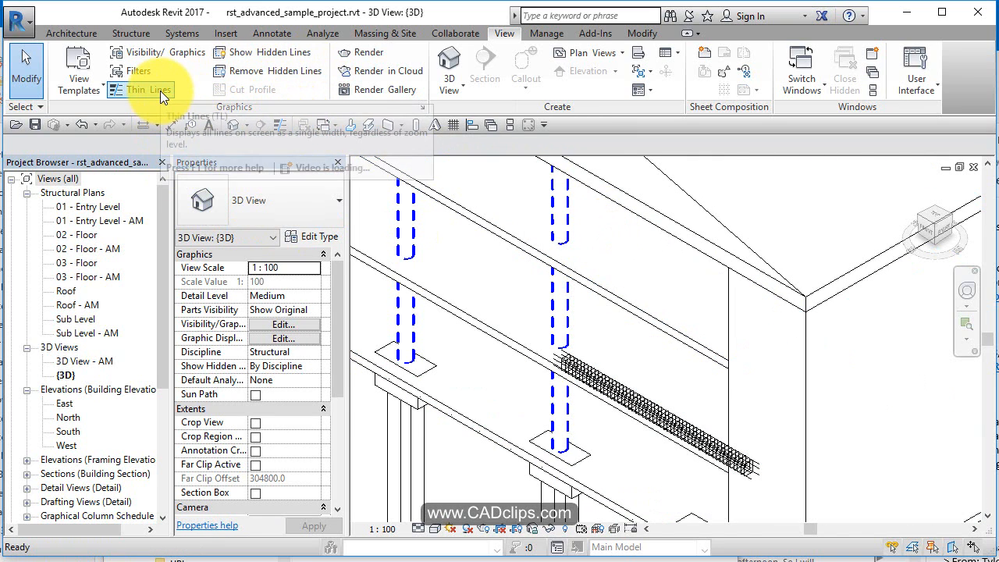
left_click(492, 211)
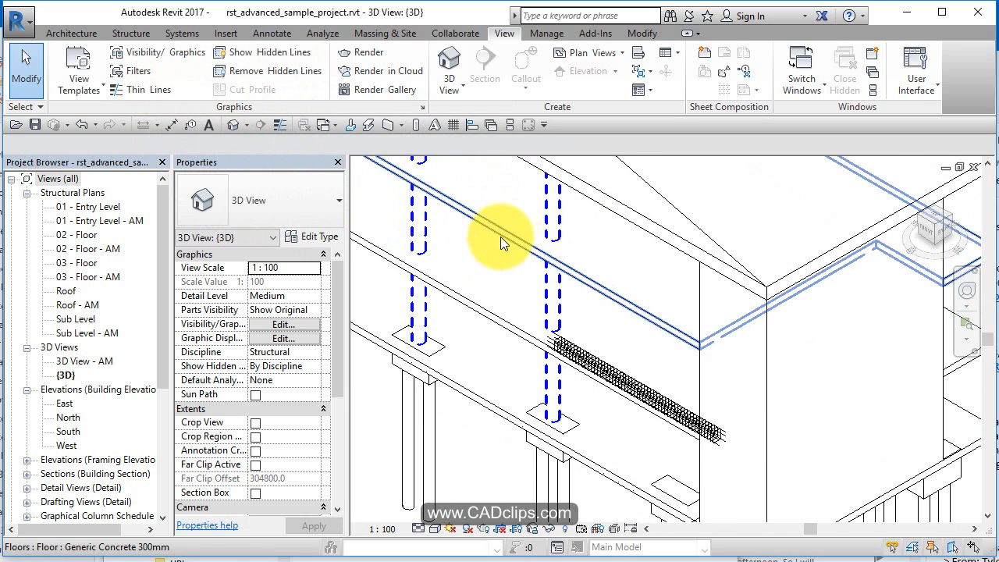
mouse_move(581, 278)
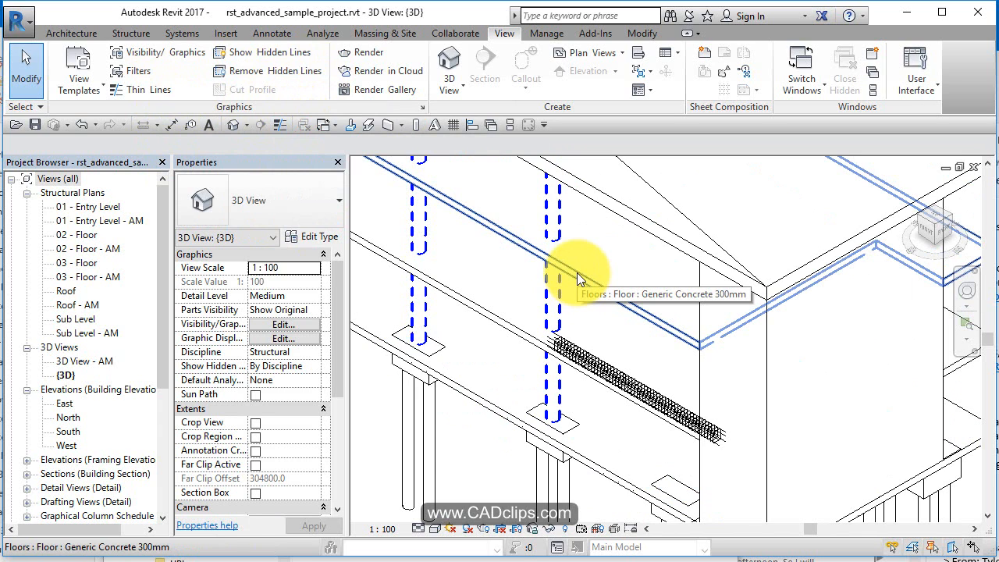
mouse_move(171, 100)
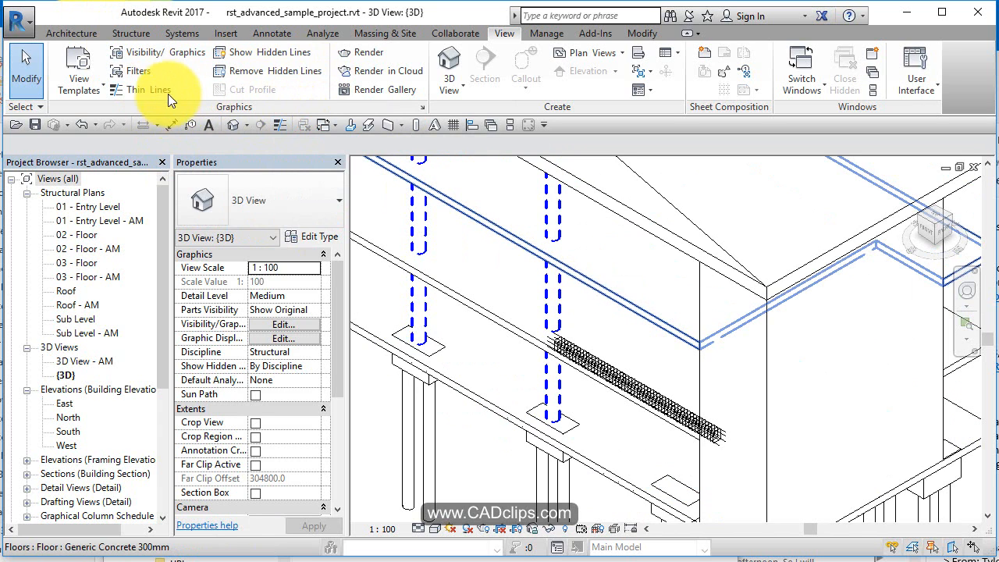
left_click(147, 89)
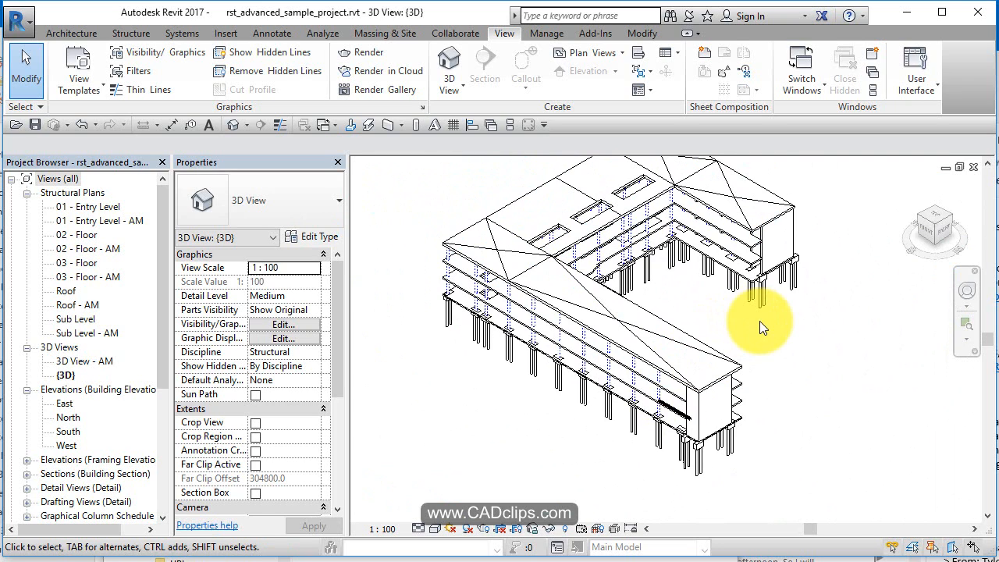
Orbit the building to a new angle and reopen the 3D view's Visibility/Graphics.
left_click_drag(762, 328, 789, 383)
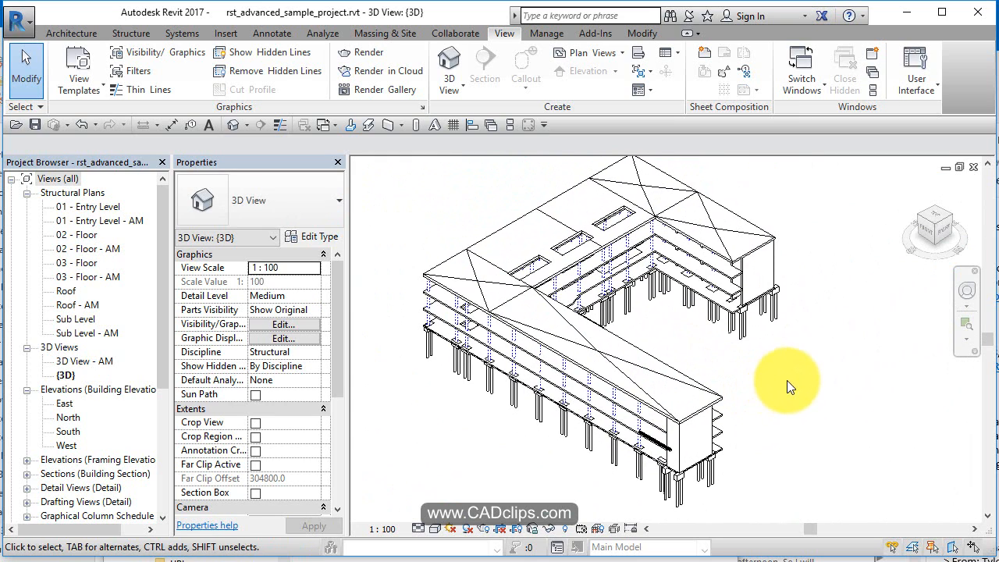
mouse_move(800, 391)
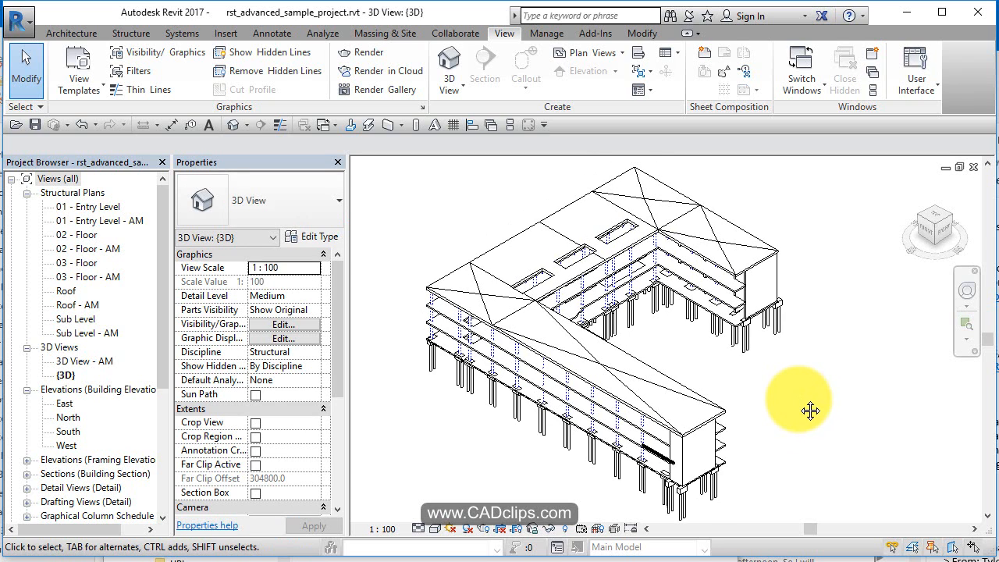
left_click(281, 323)
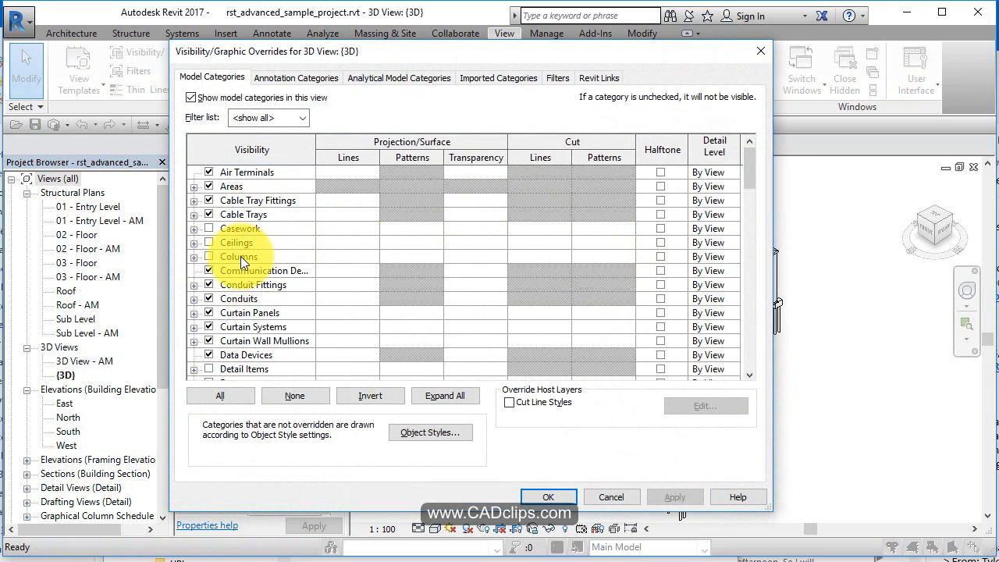
Switch off the Floors category for the 3D view and apply.
scroll("down", 3)
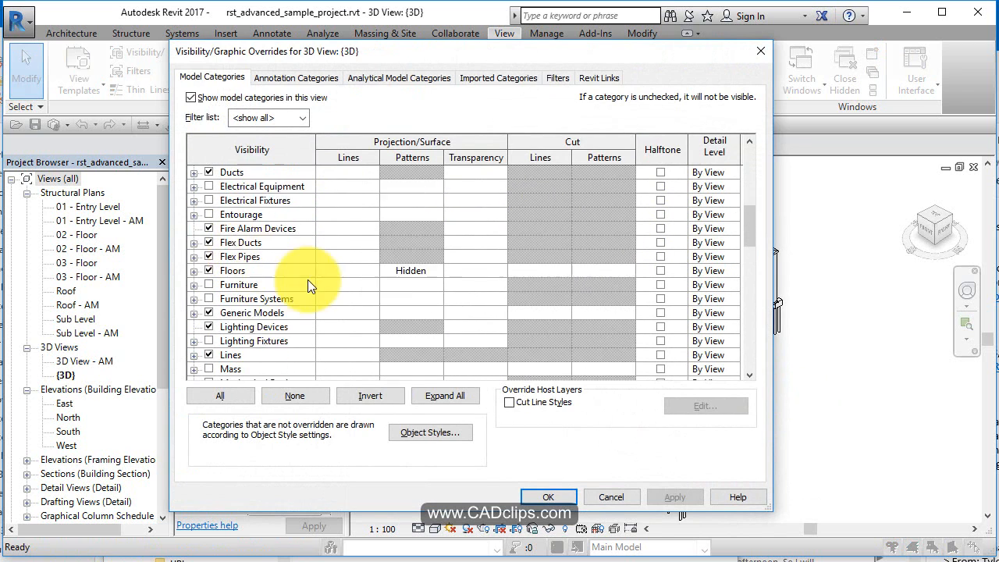
scroll("down", 3)
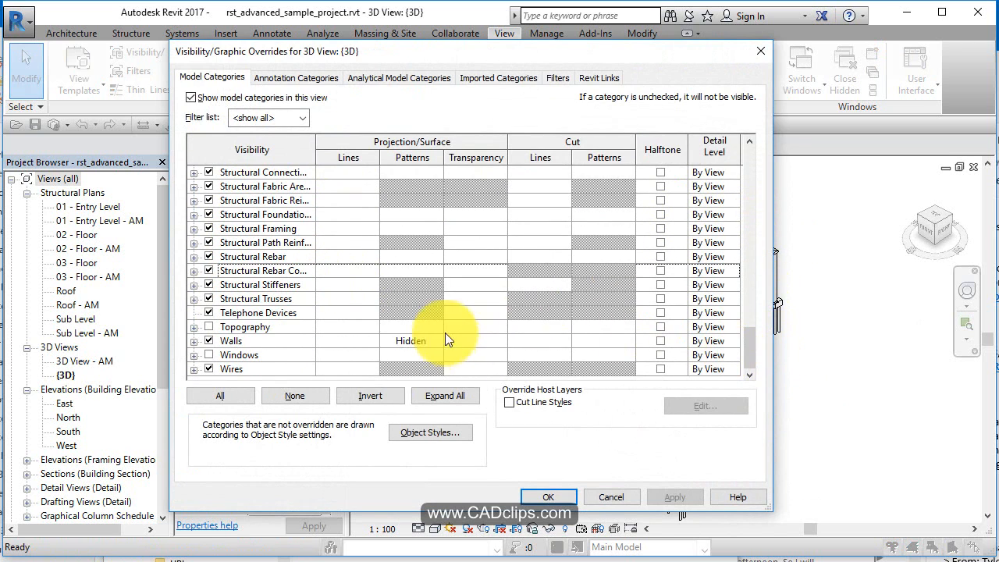
scroll("up", 3)
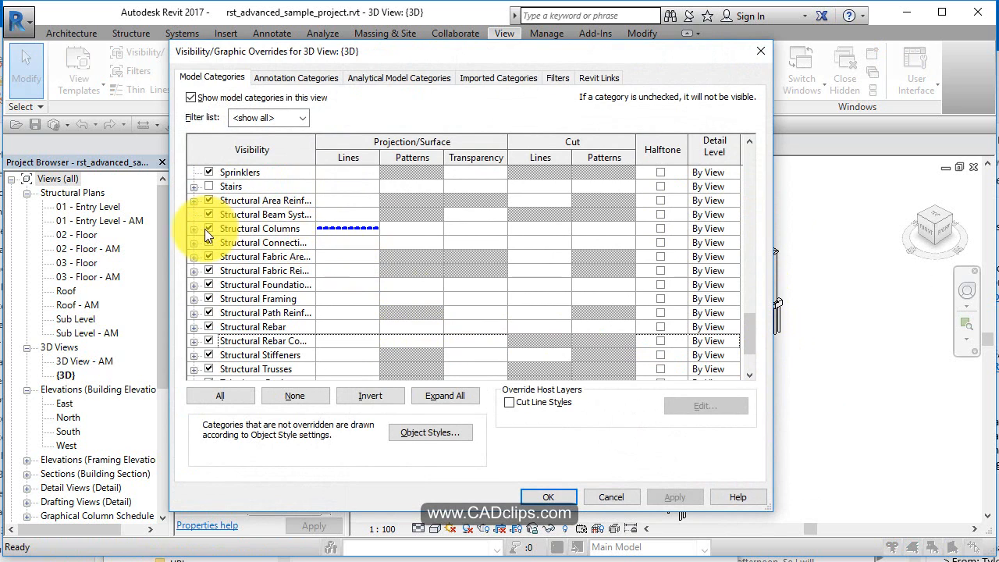
left_click(259, 228)
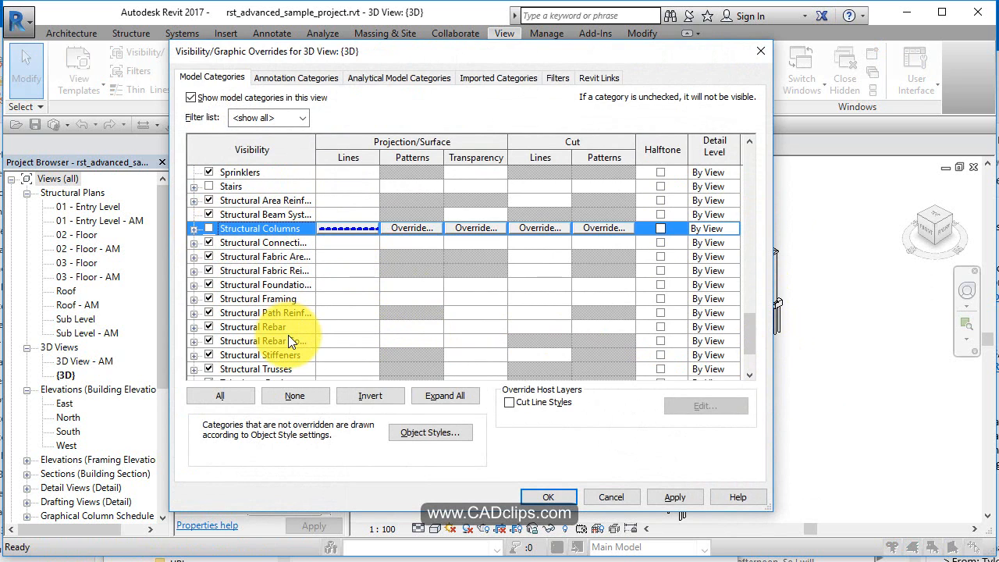
scroll("up", 3)
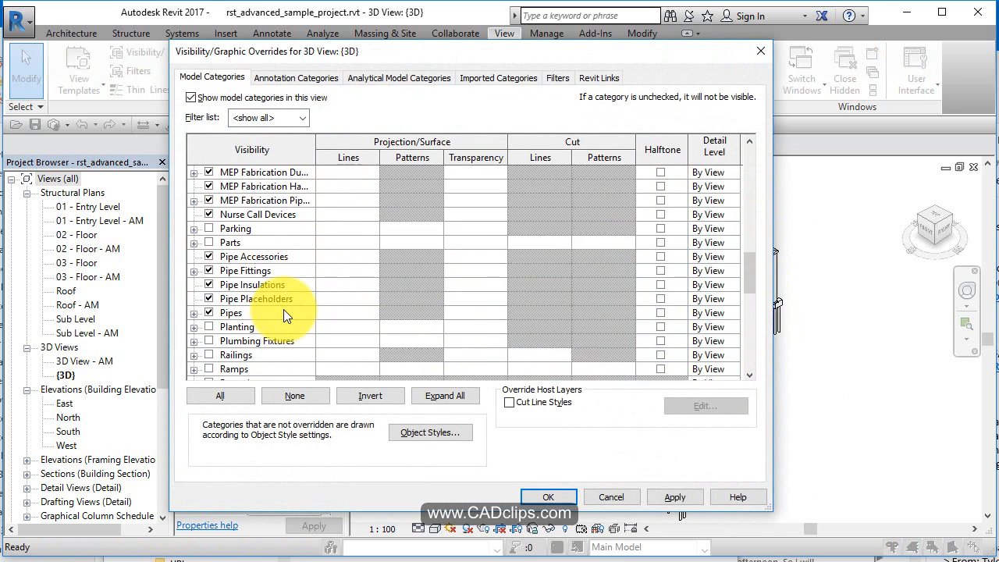
scroll("up", 3)
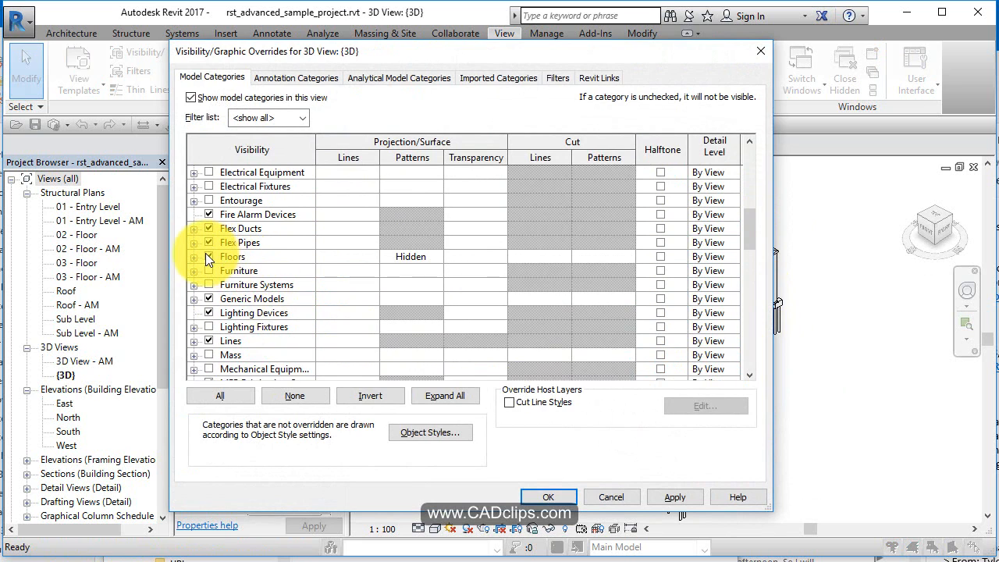
left_click(231, 256)
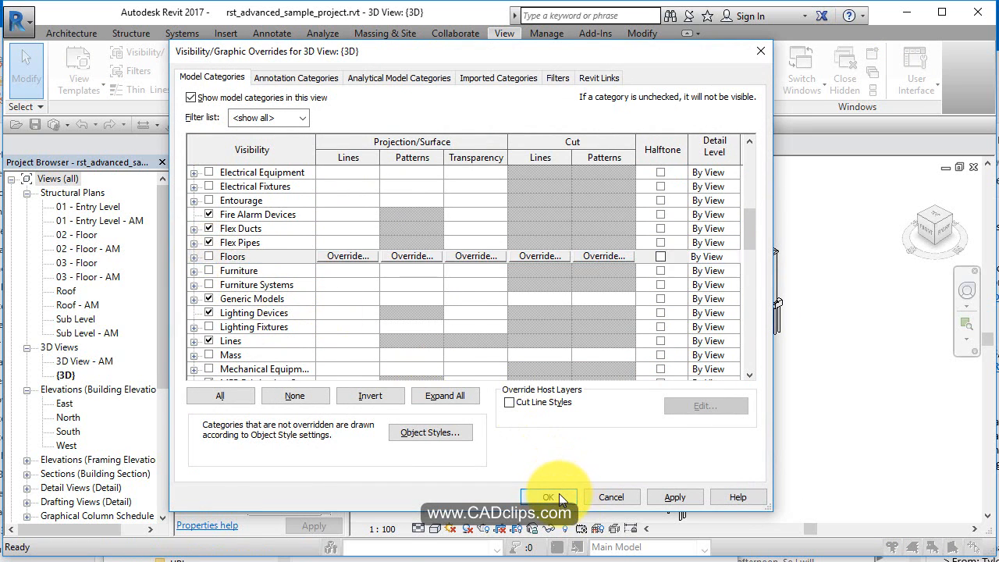
left_click(550, 497)
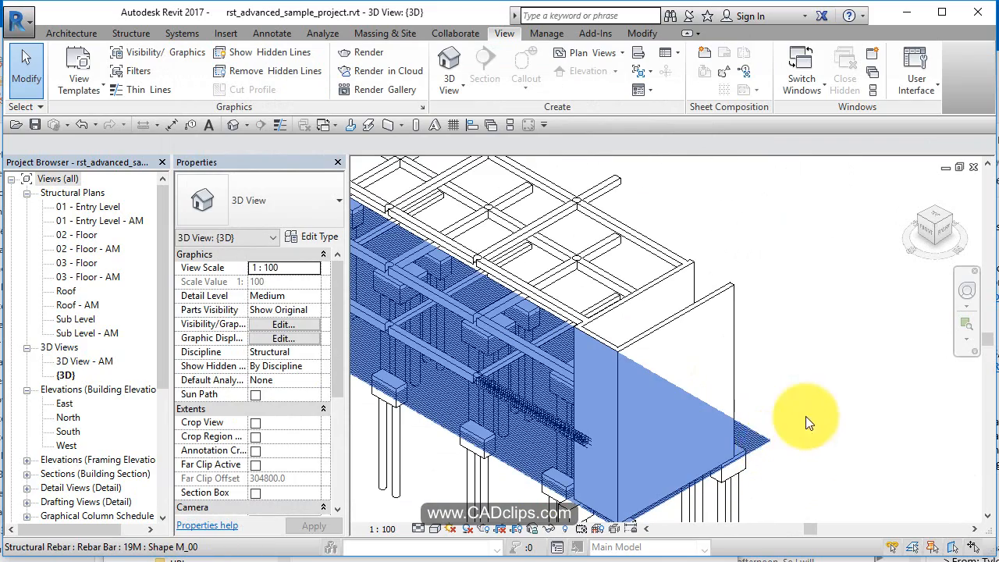
Orbit and zoom out to show the whole structural frame without floors.
left_click_drag(809, 425, 549, 382)
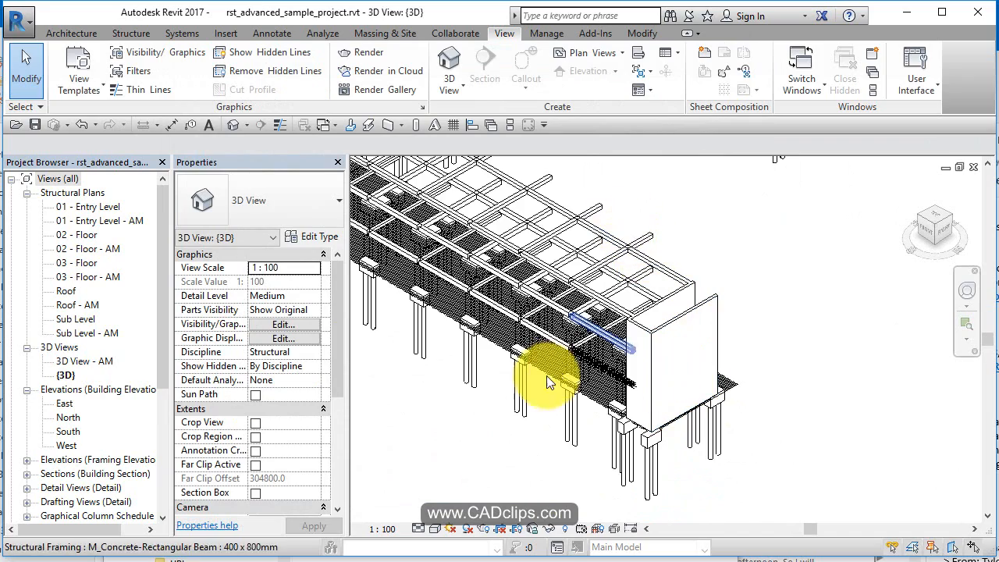
left_click_drag(550, 383, 643, 465)
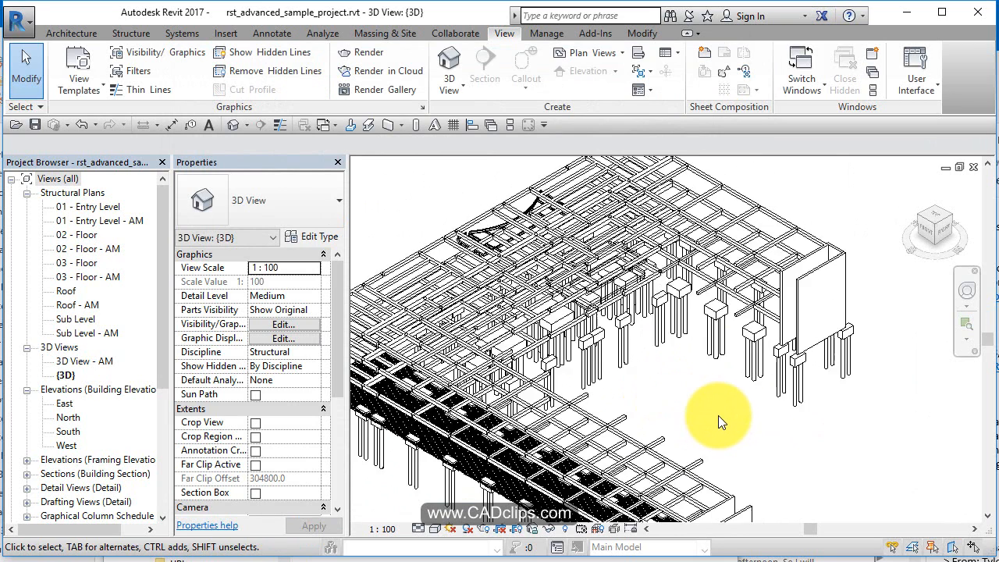
left_click_drag(718, 422, 671, 343)
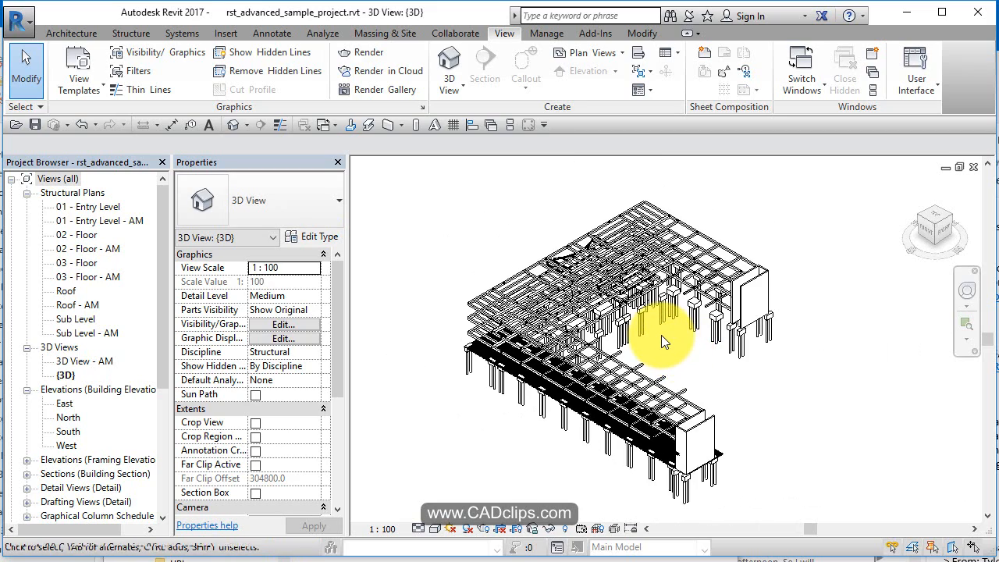
Switch Floors and every other model category back on for the 3D view and apply.
left_click(281, 323)
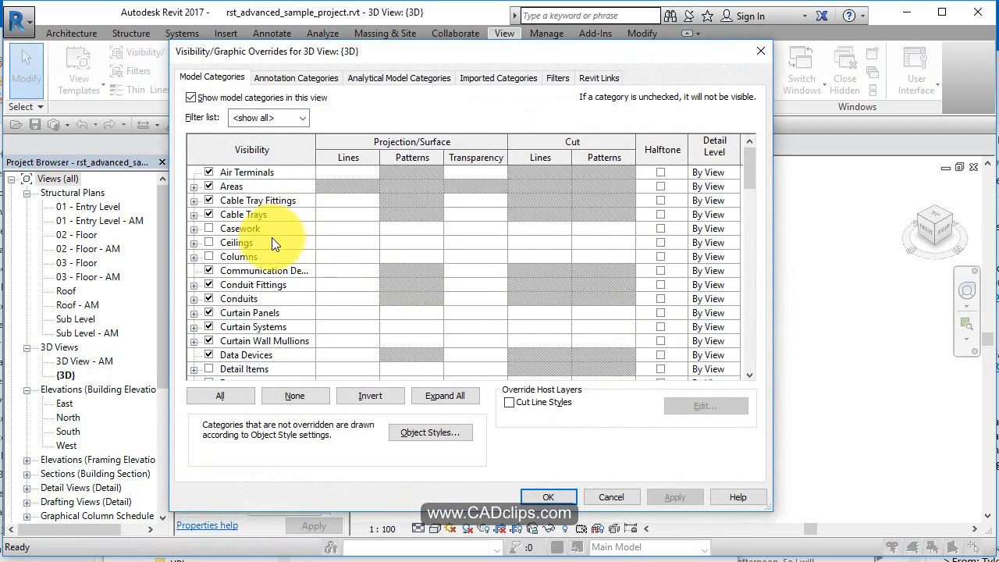
scroll("down", 3)
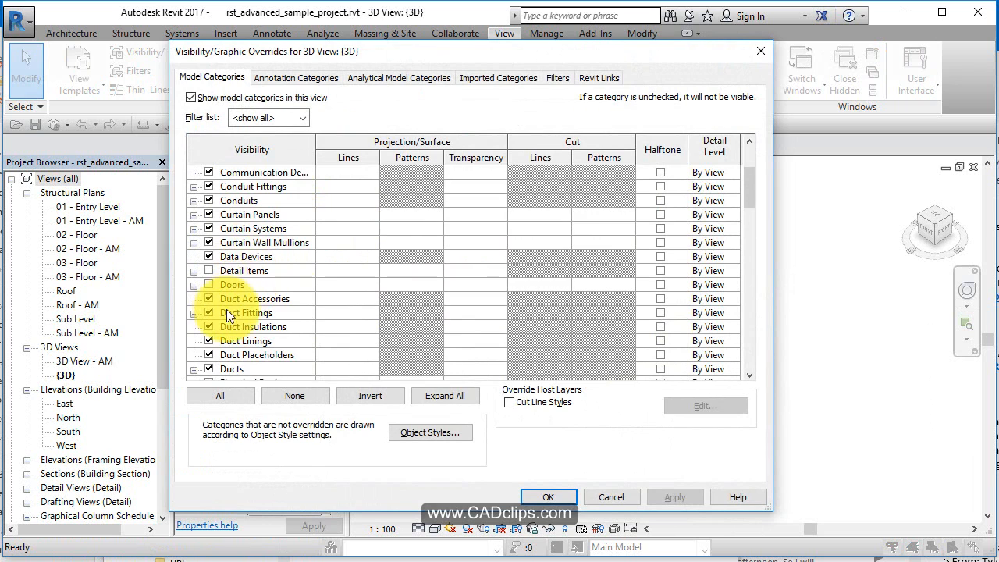
left_click(233, 256)
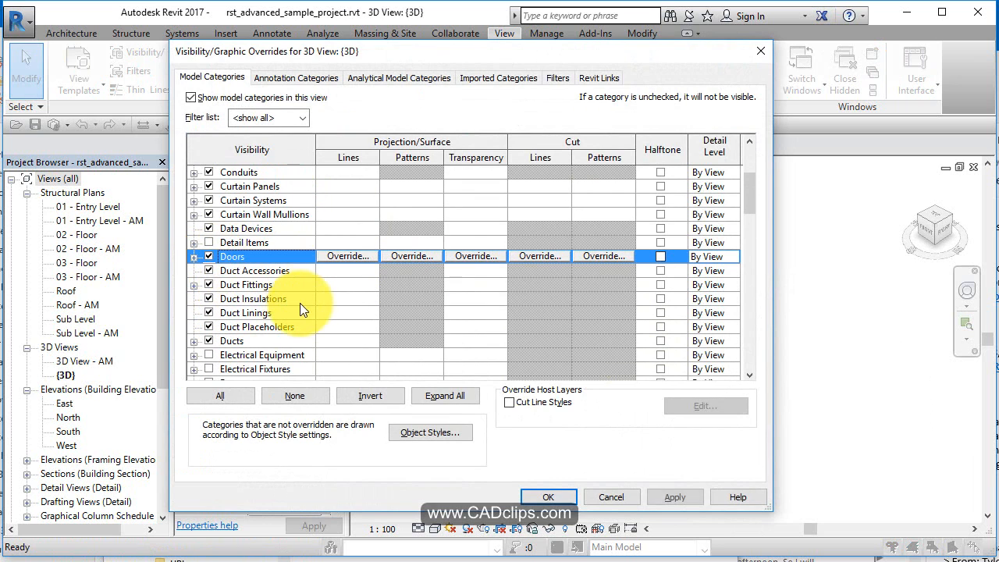
scroll("down", 3)
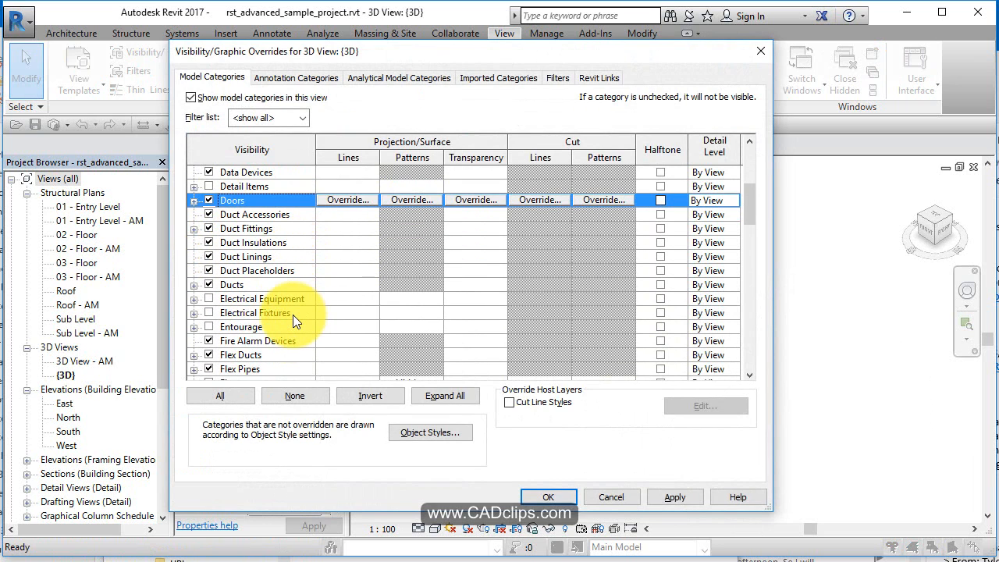
scroll("down", 3)
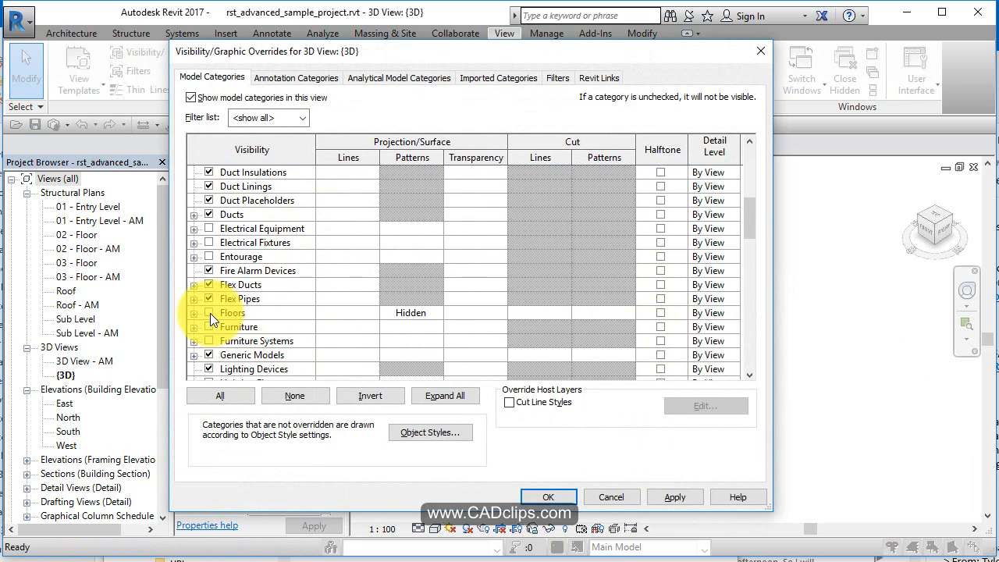
left_click(240, 298)
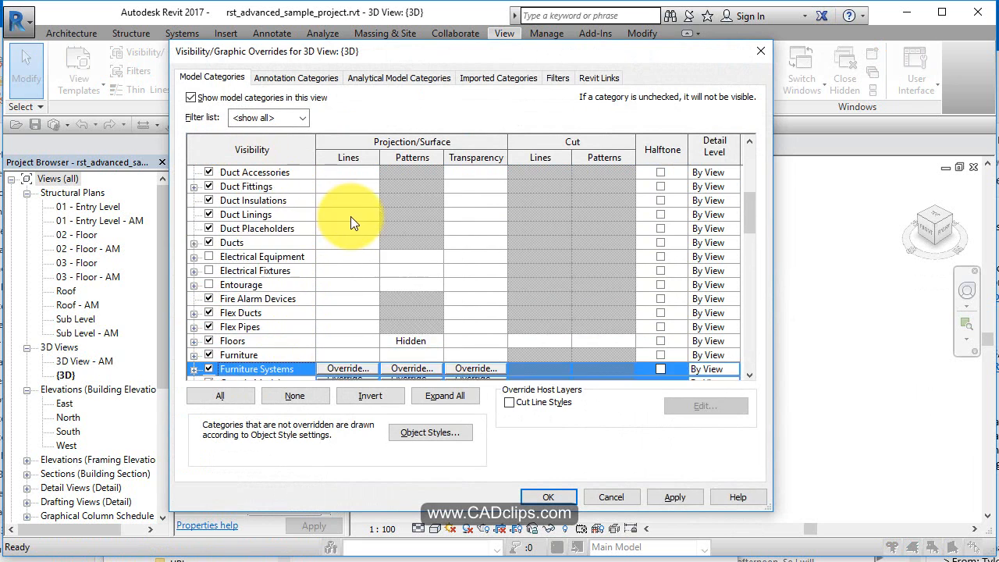
scroll("up", 3)
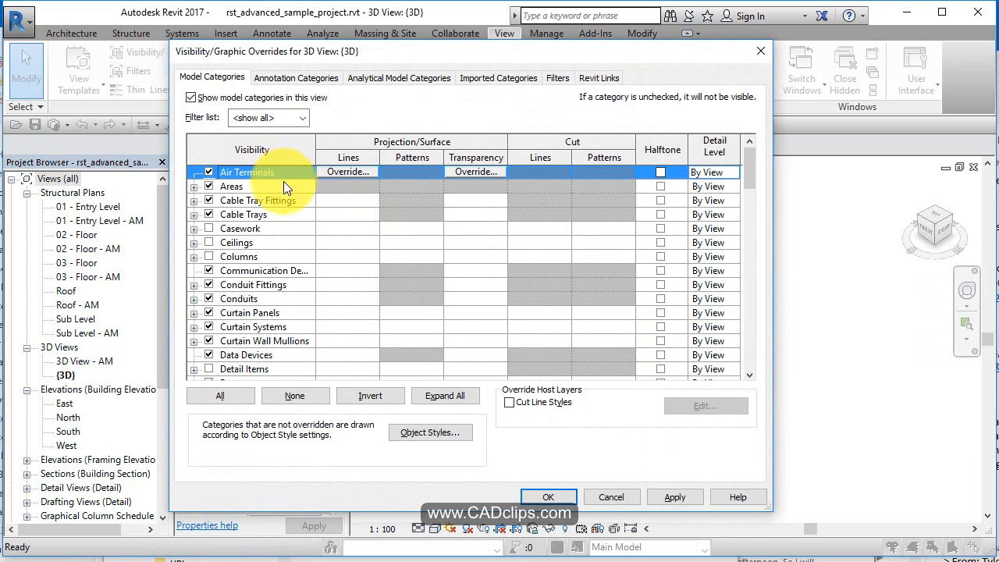
scroll("down", 3)
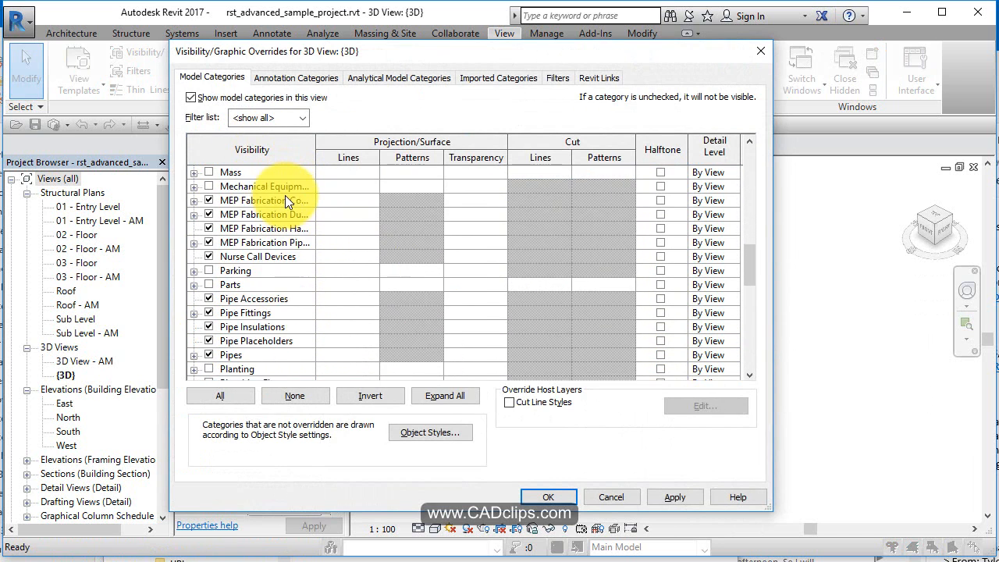
scroll("down", 3)
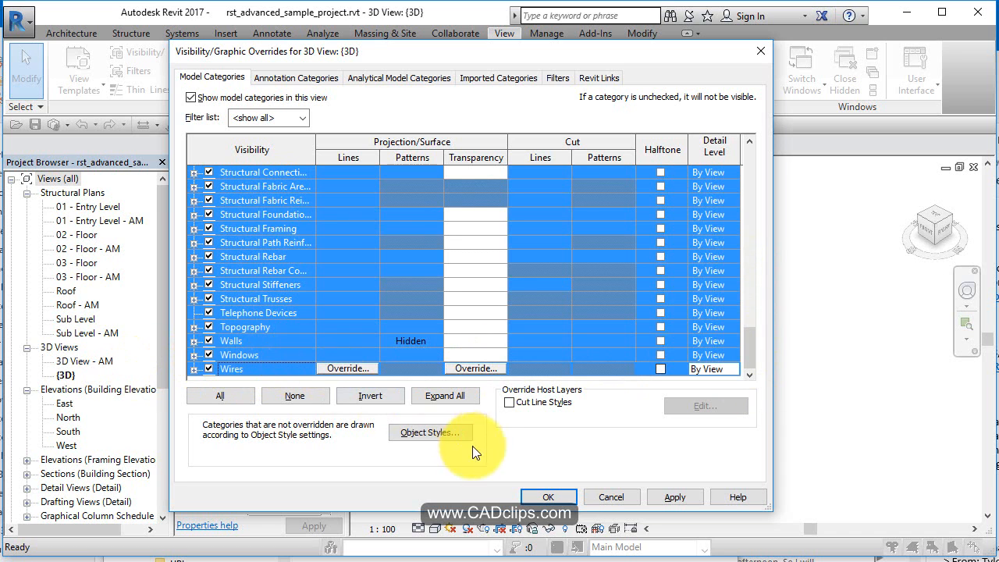
left_click(548, 497)
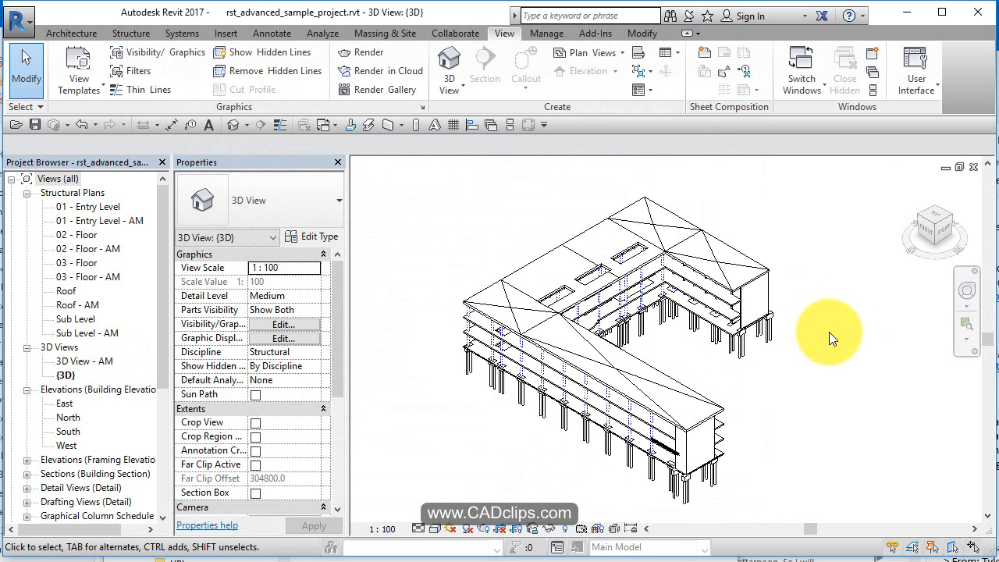
mouse_move(777, 453)
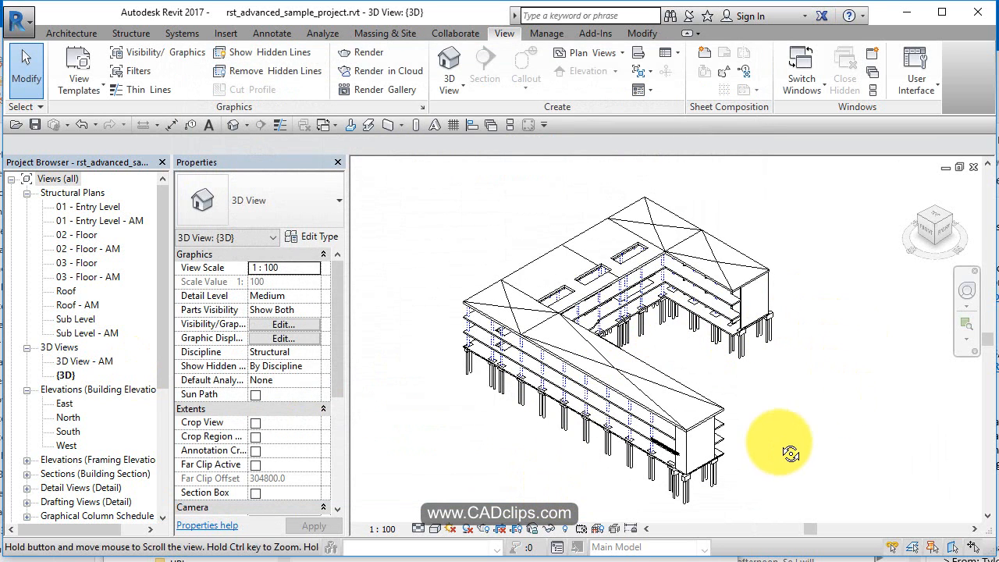
Pan the 3D model, then switch to the Roof structural plan from the Project Browser.
left_click_drag(790, 454, 778, 323)
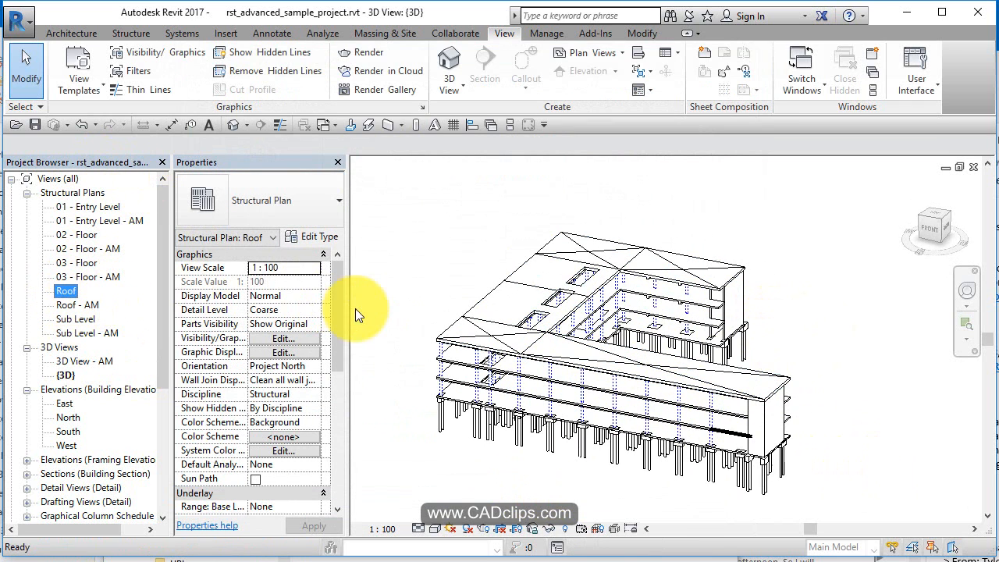
double_click(66, 291)
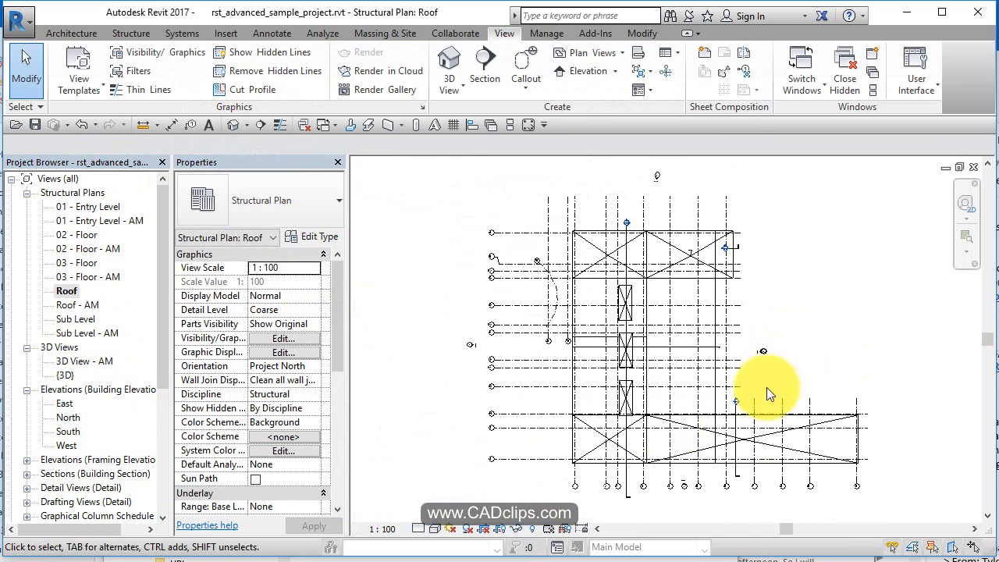
mouse_move(503, 315)
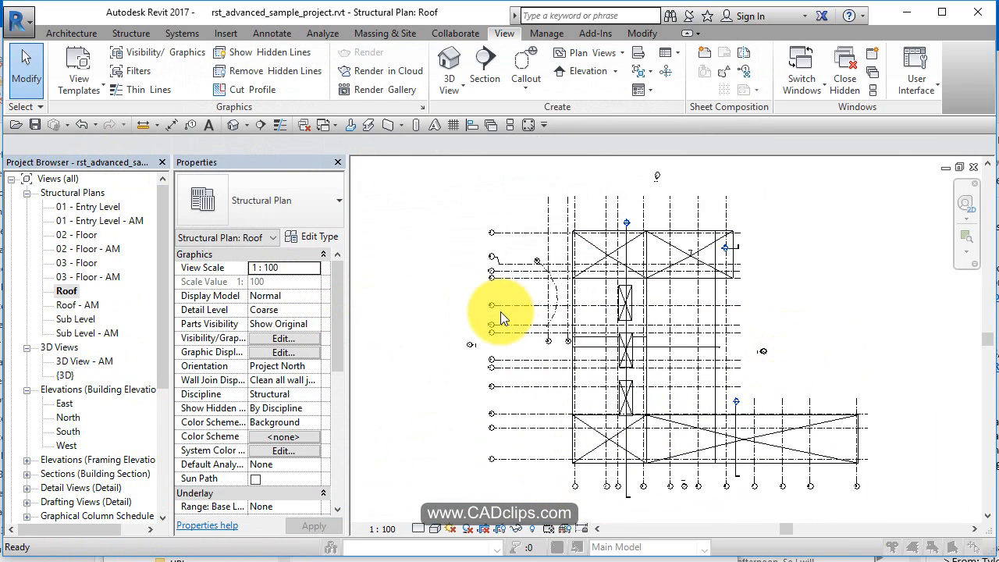
left_click(284, 337)
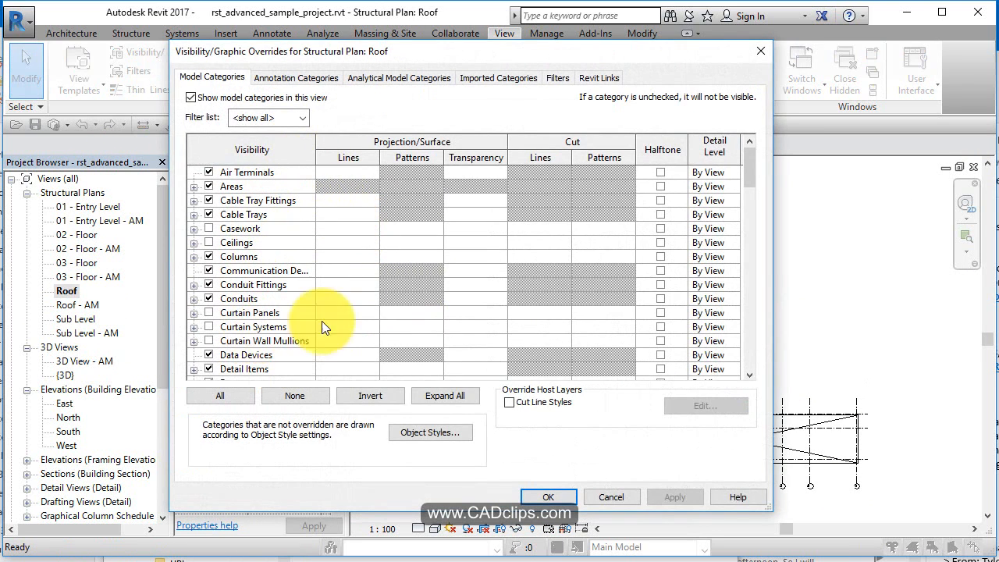
mouse_move(413, 274)
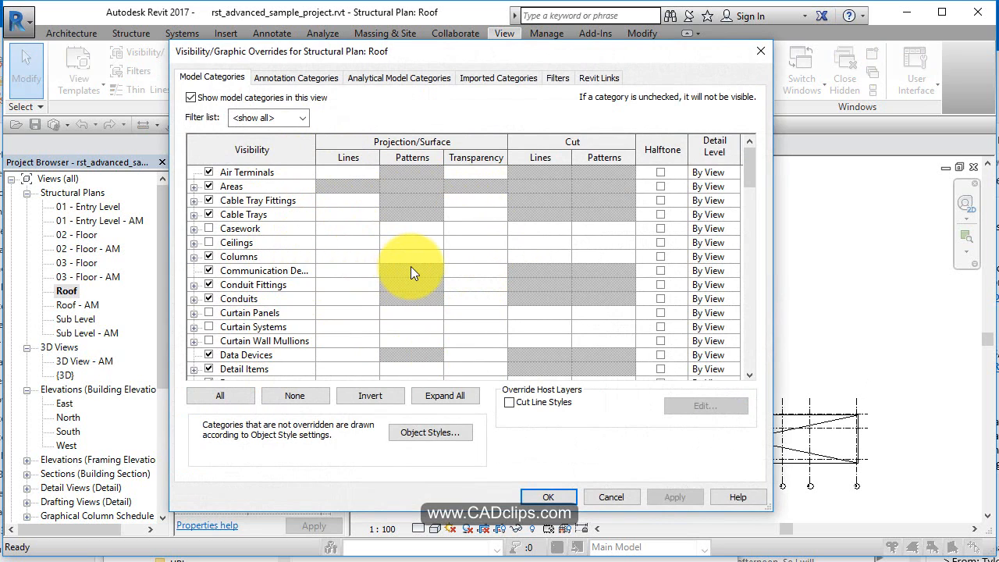
mouse_move(592, 210)
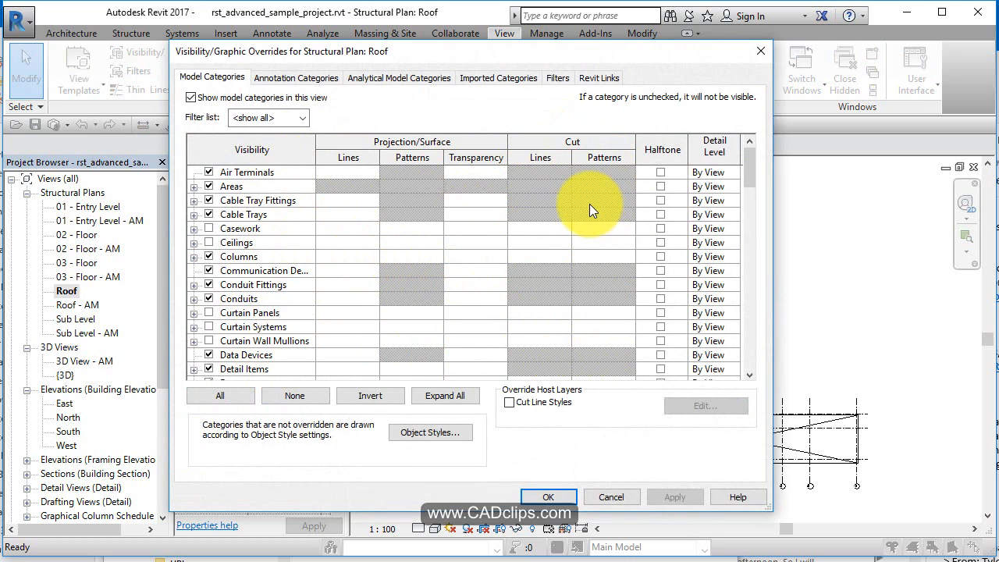
mouse_move(414, 262)
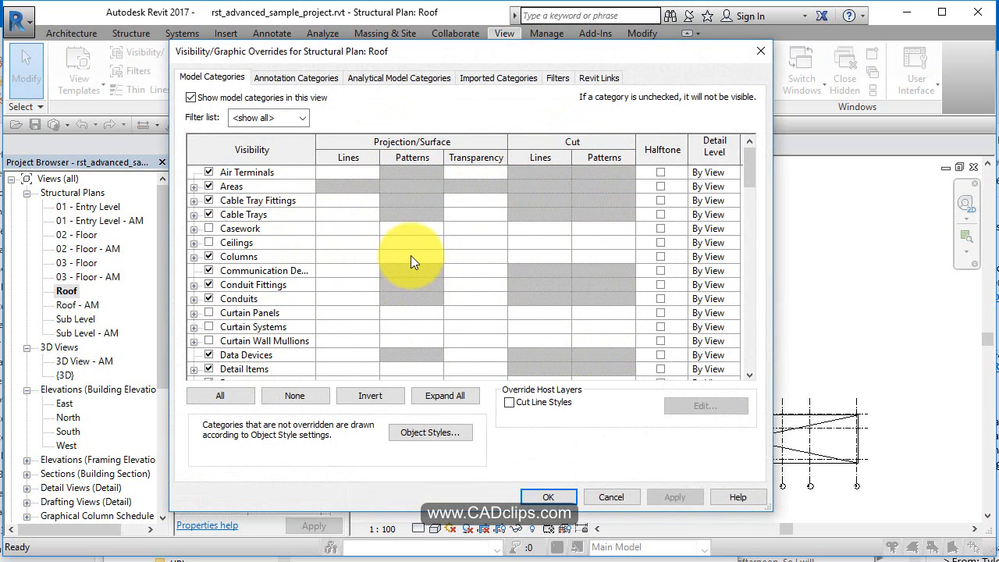
mouse_move(578, 170)
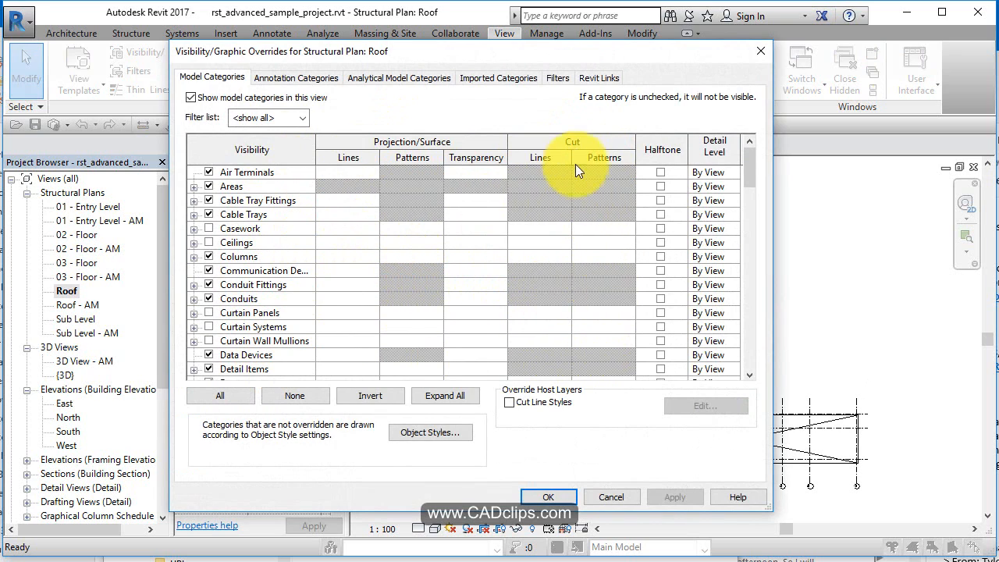
mouse_move(592, 315)
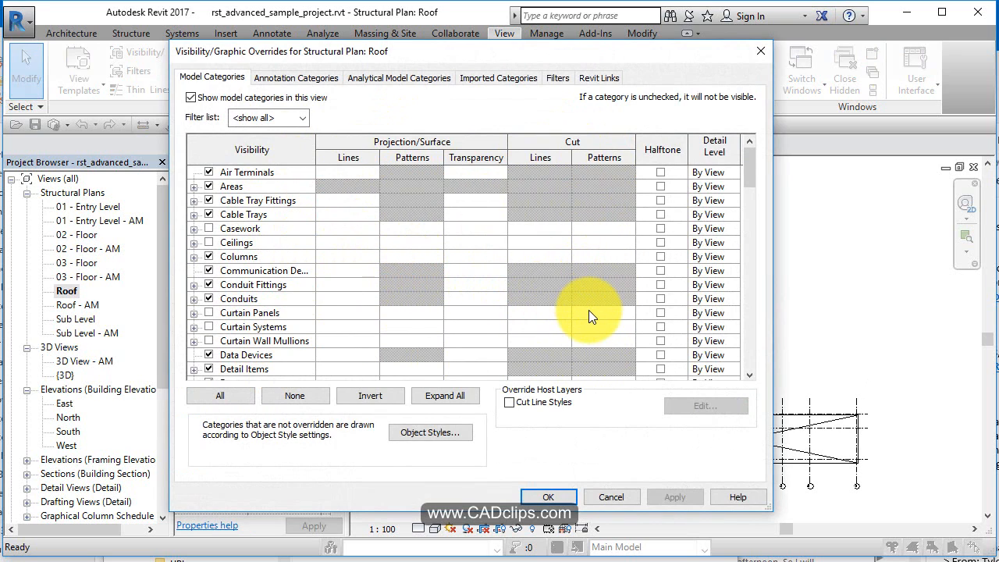
mouse_move(581, 159)
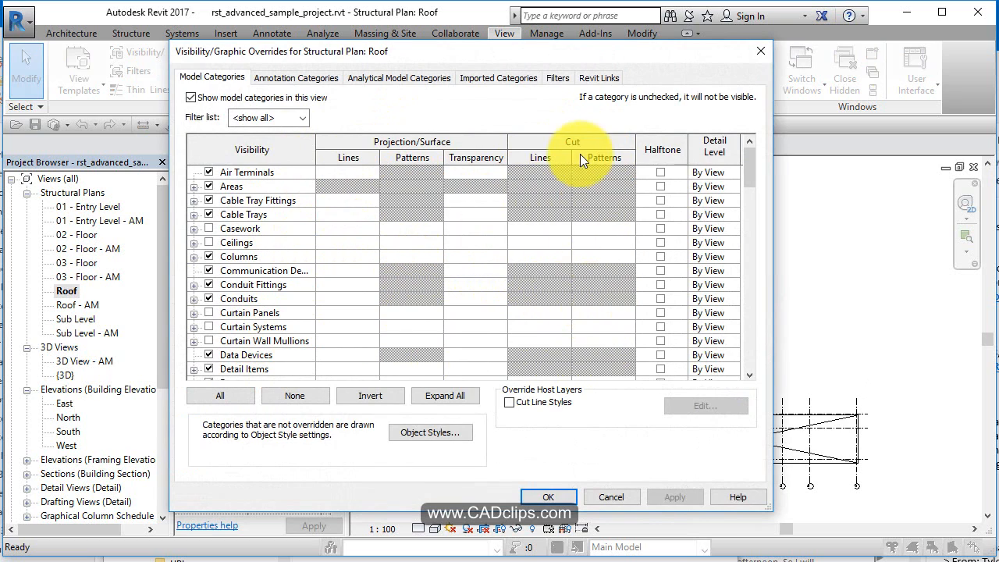
mouse_move(601, 316)
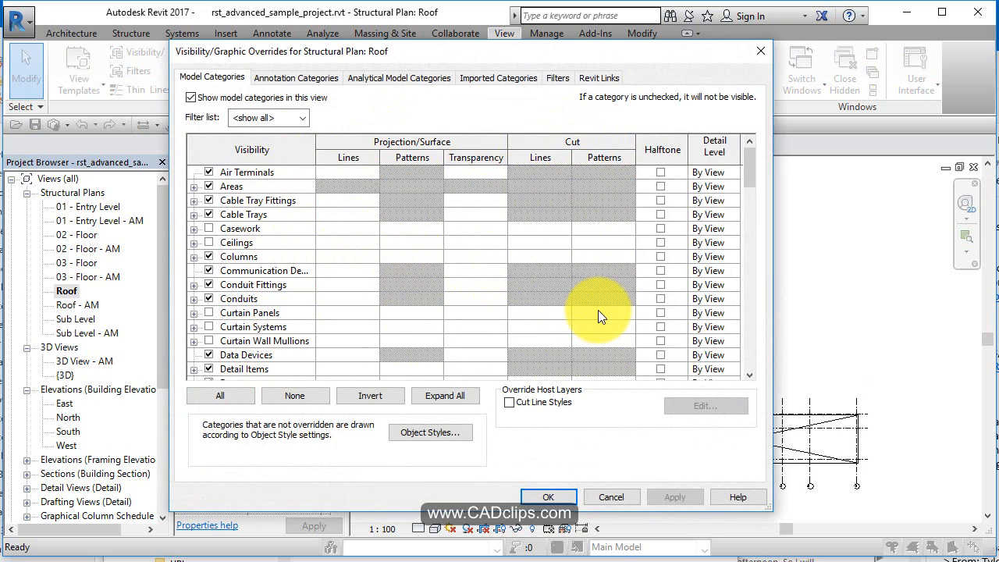
mouse_move(574, 289)
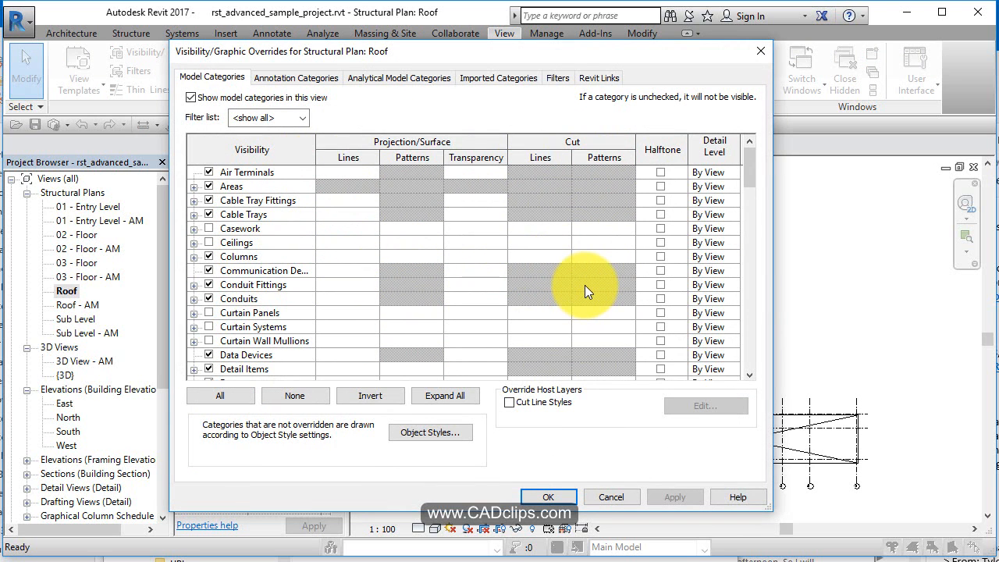
left_click(548, 497)
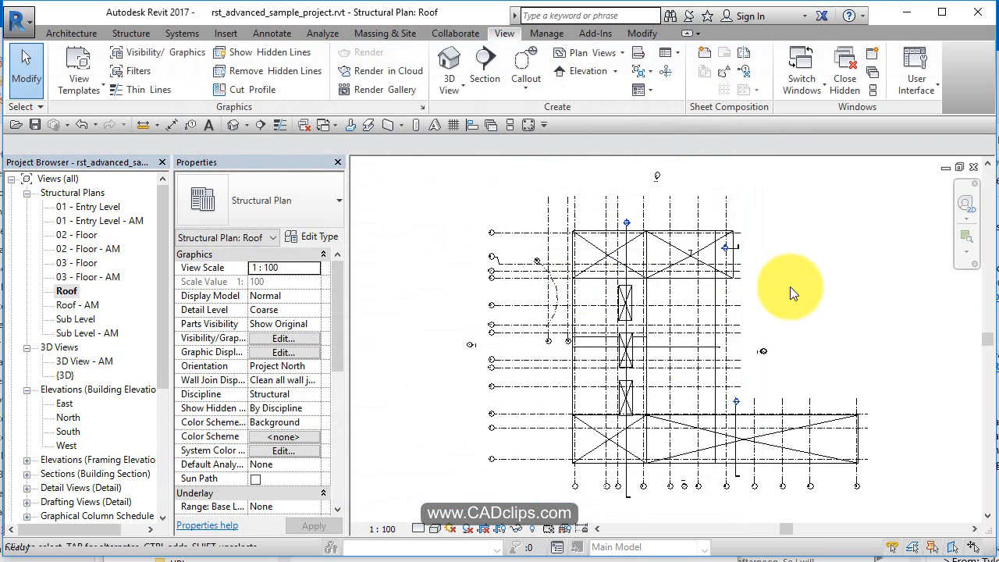
mouse_move(112, 290)
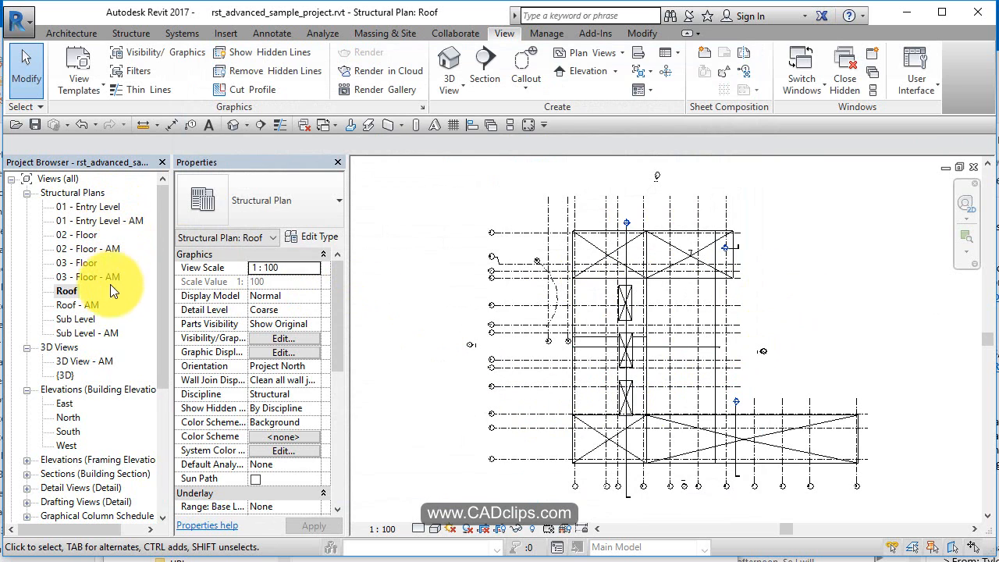
mouse_move(99, 434)
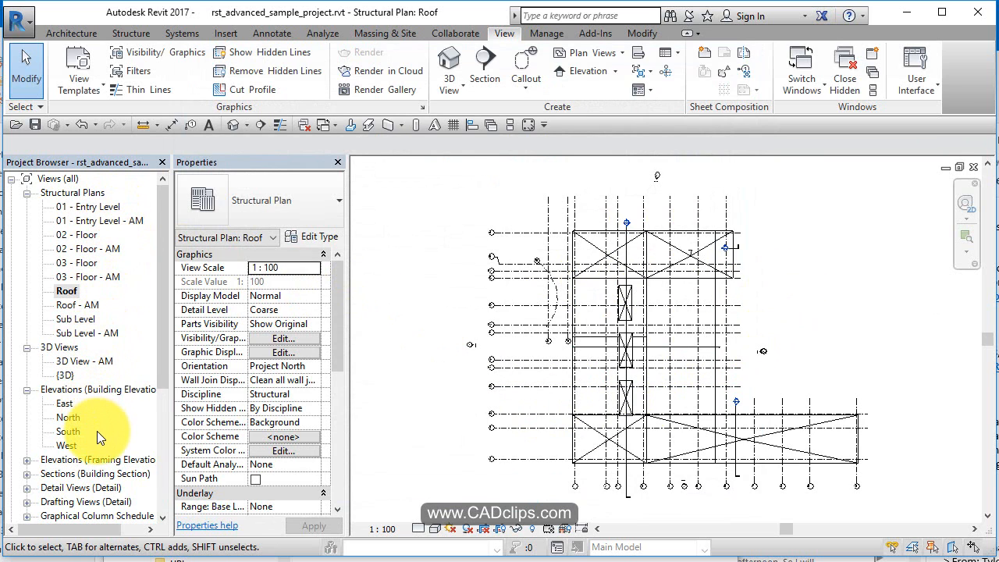
Scroll Properties to show no View Template assigned, then bring up the View Templates options.
scroll("down", 3)
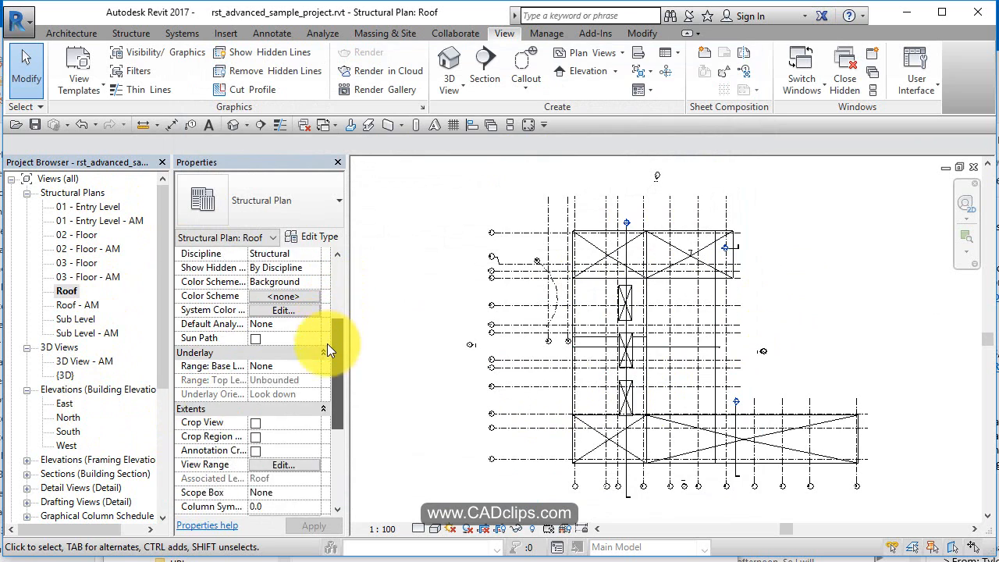
scroll("down", 3)
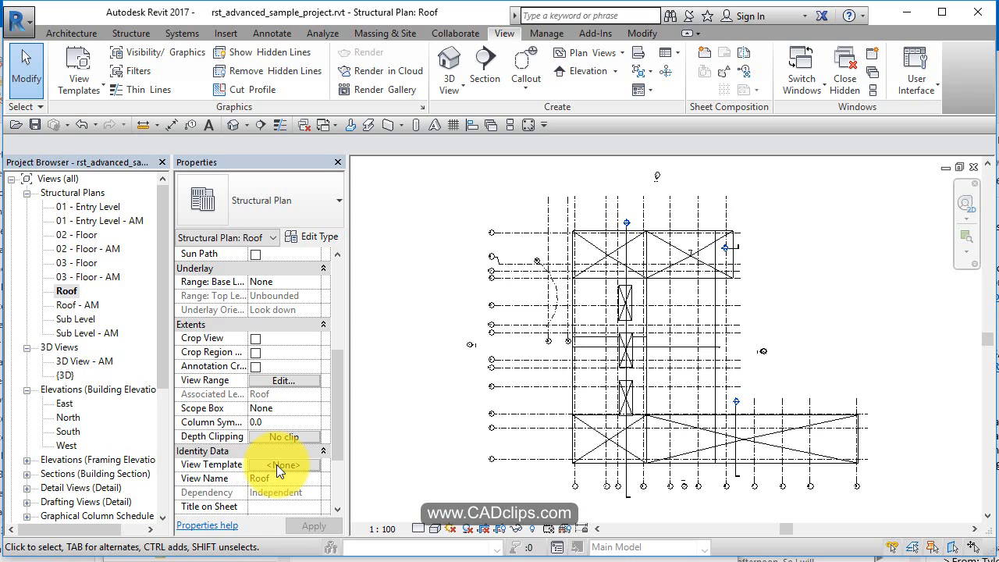
left_click(78, 69)
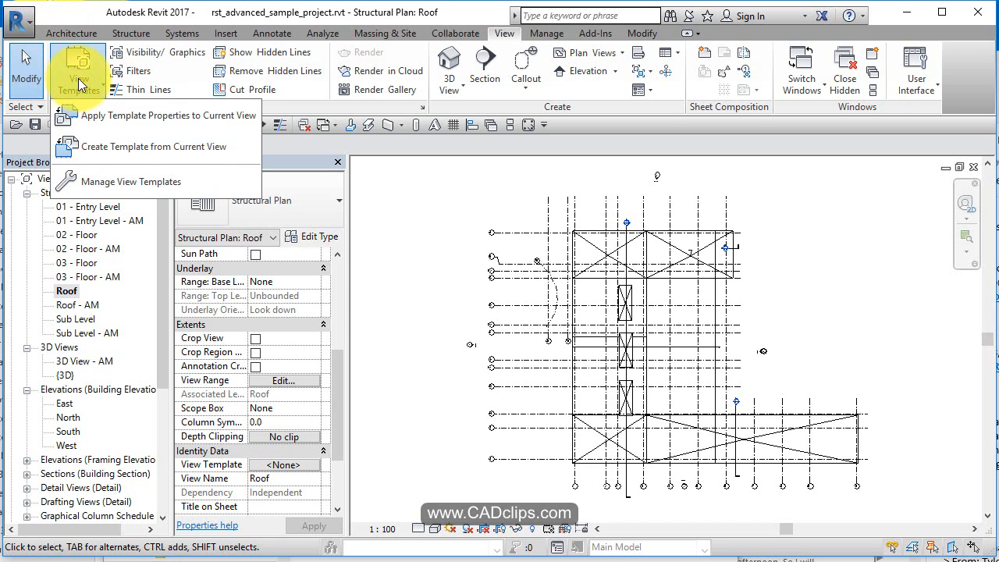
mouse_move(278, 169)
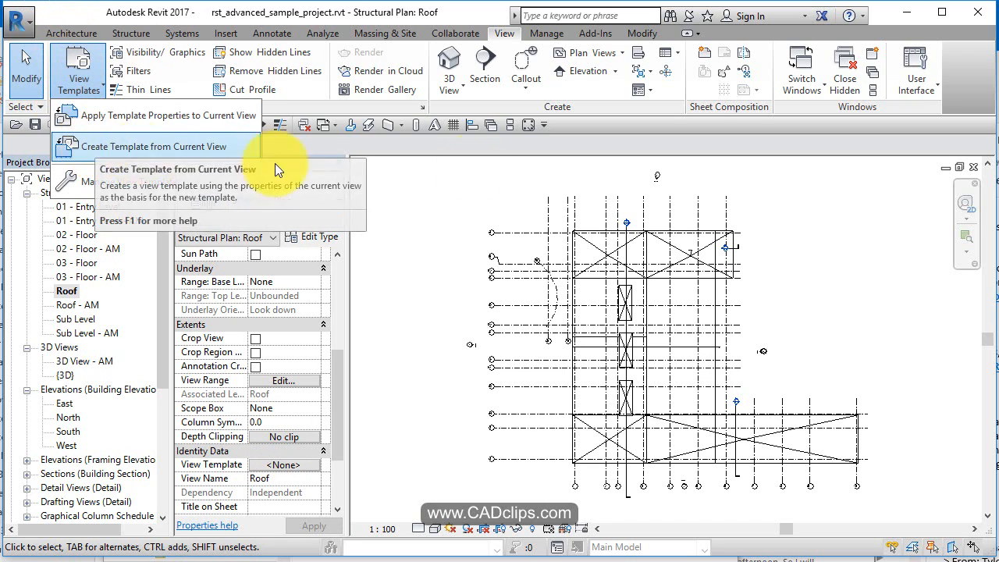